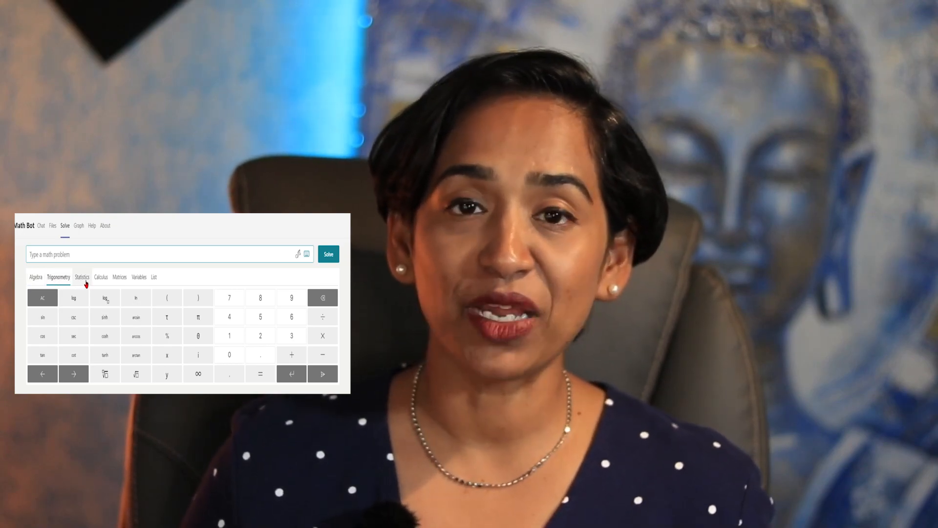
- Search the added-apps list for 'math' and reach the Math (Preview) app
{"action": "left_click", "coordinate": [101, 276]}
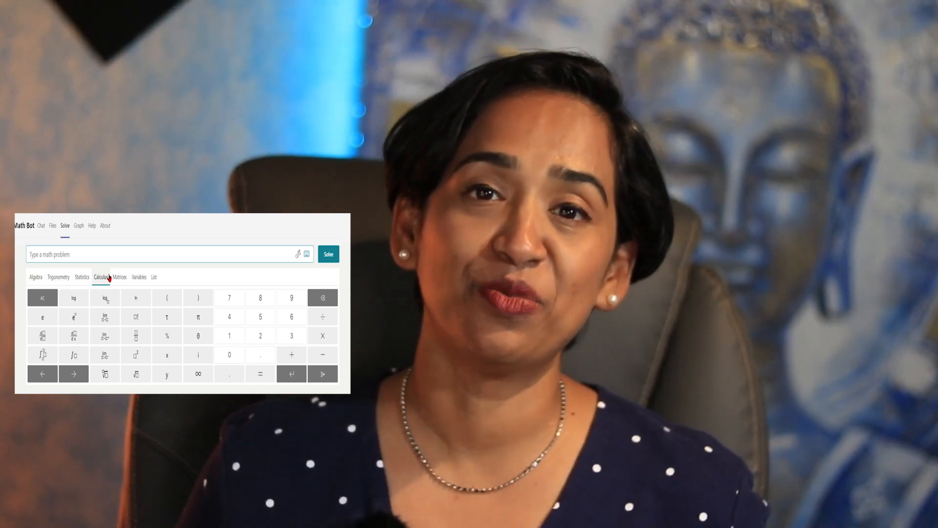
{"action": "left_click", "coordinate": [119, 276]}
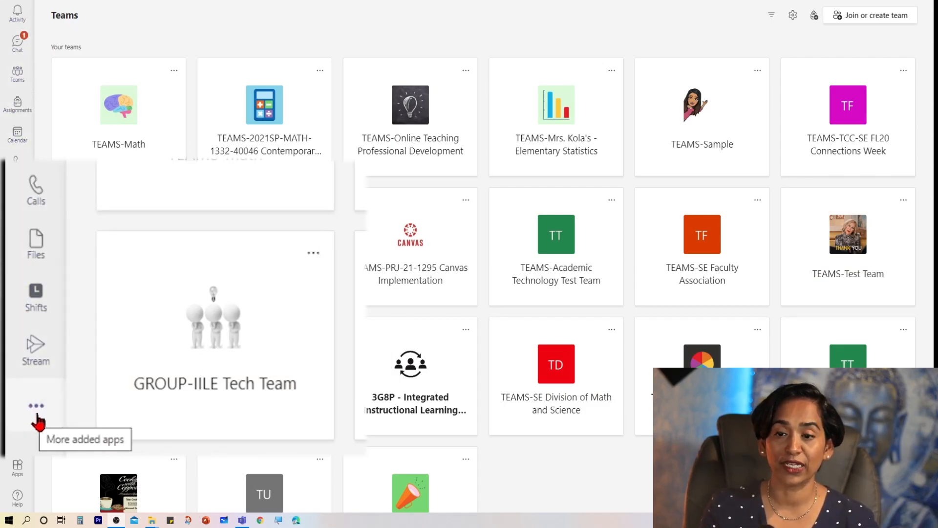
{"action": "left_click", "coordinate": [36, 404]}
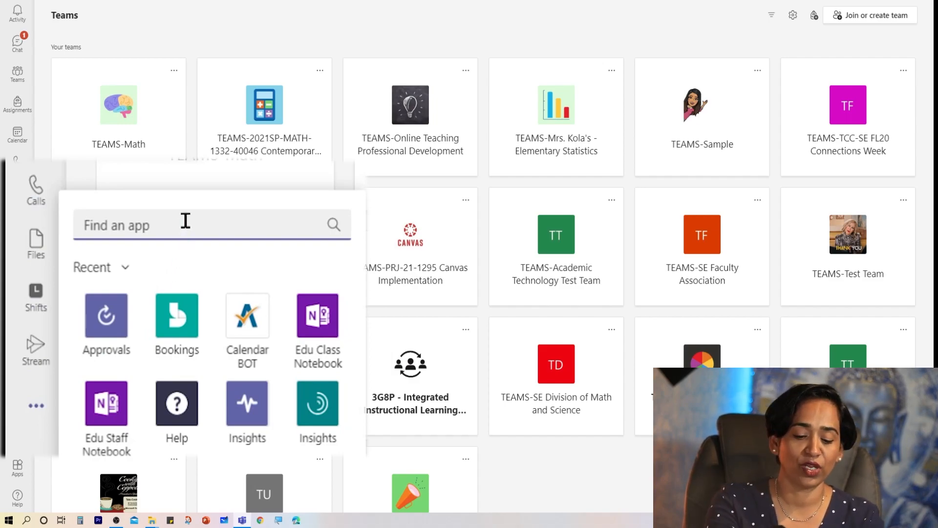
{"action": "type", "text": "math"}
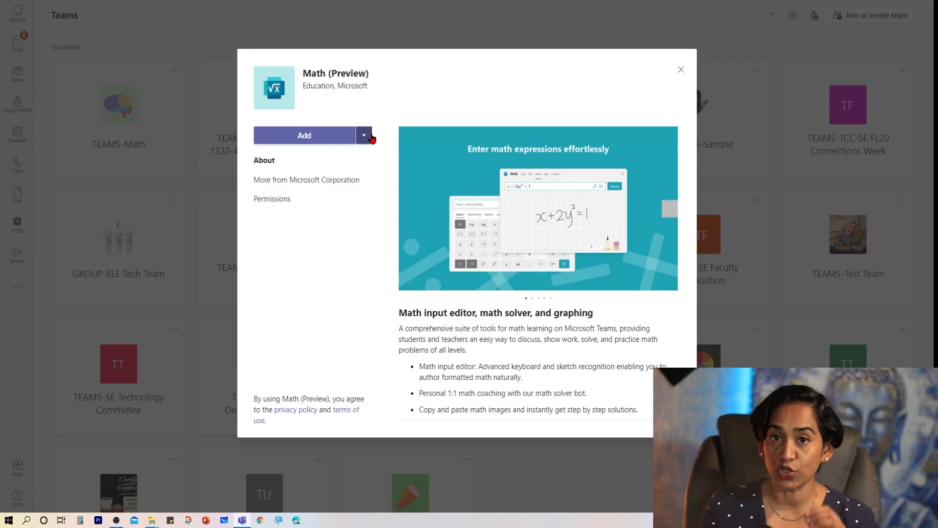
- View the Add to a team/chat/meeting options, then close the Math app details
{"action": "left_click", "coordinate": [363, 134]}
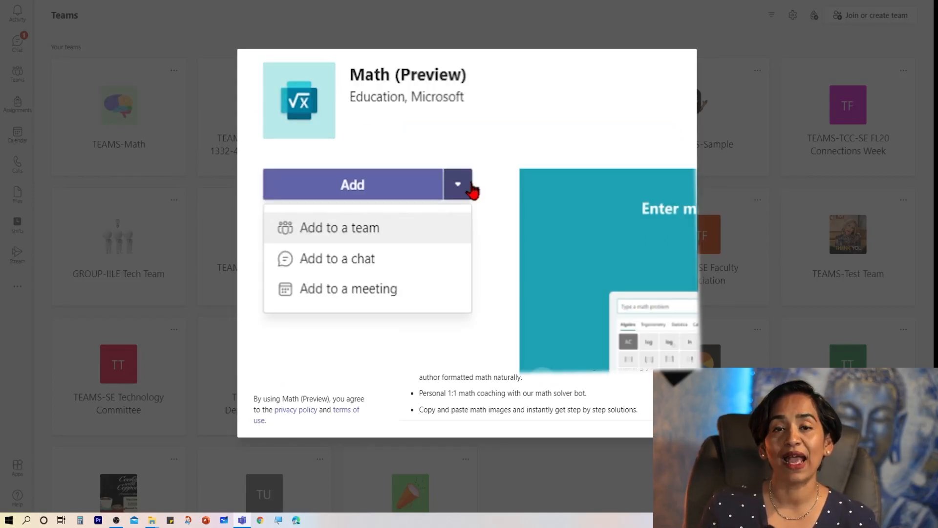
{"action": "mouse_move", "coordinate": [415, 228]}
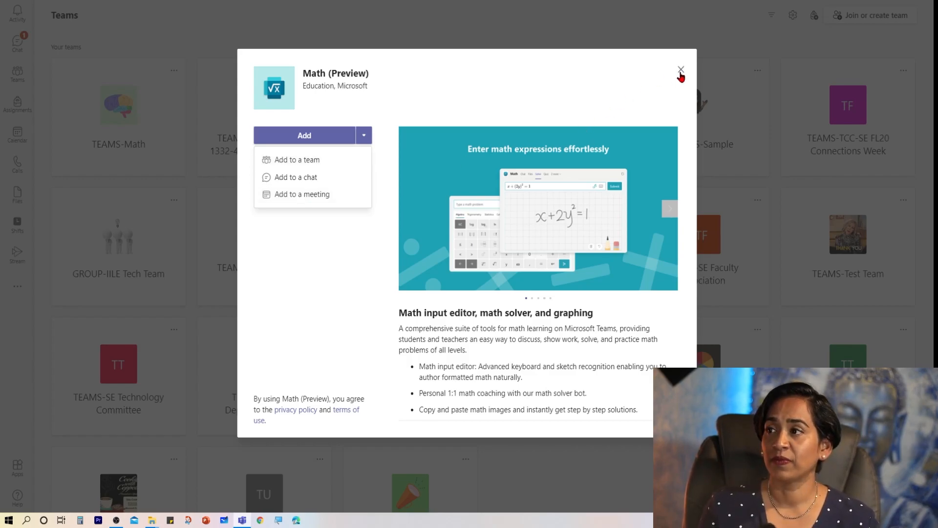
{"action": "left_click", "coordinate": [680, 69]}
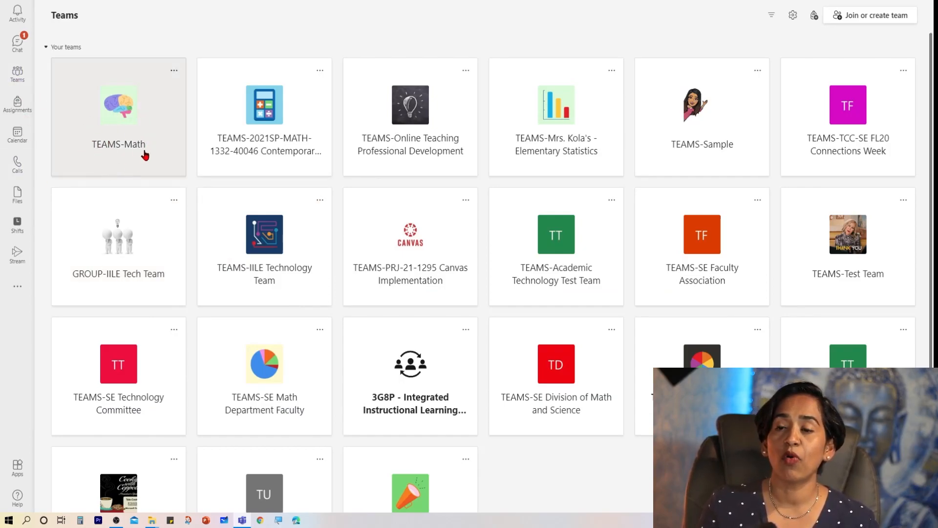
{"action": "mouse_move", "coordinate": [133, 129]}
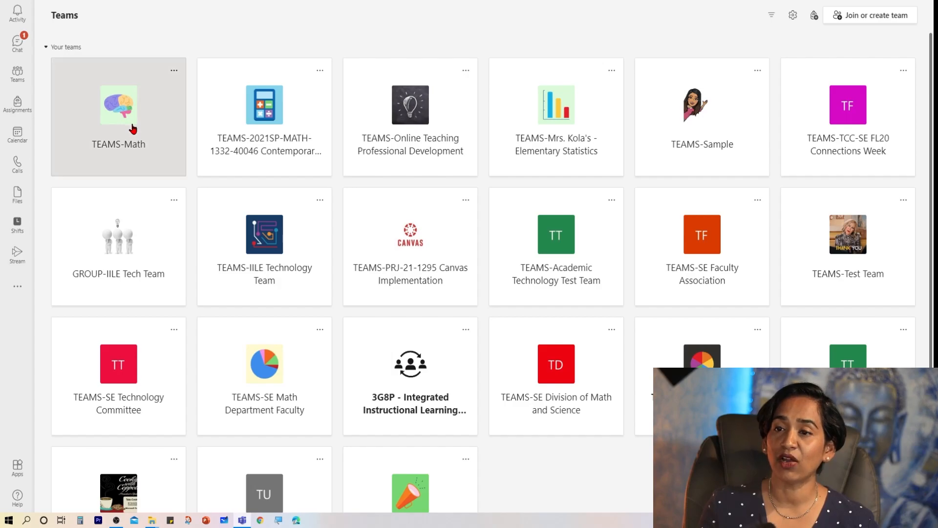
- In TEAMS-Math's Hangout with your Instructor, start a new post and search its apps for 'mat'
{"action": "left_click", "coordinate": [118, 113]}
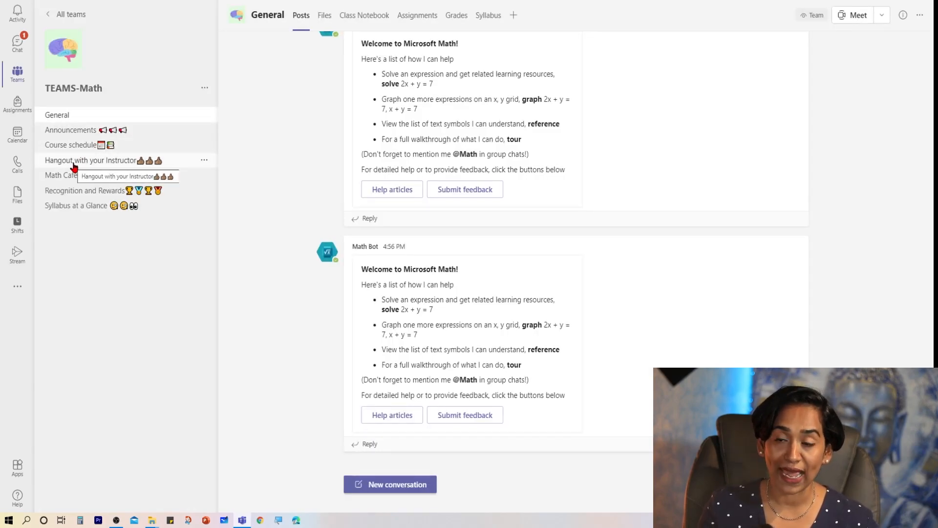
{"action": "left_click", "coordinate": [90, 159]}
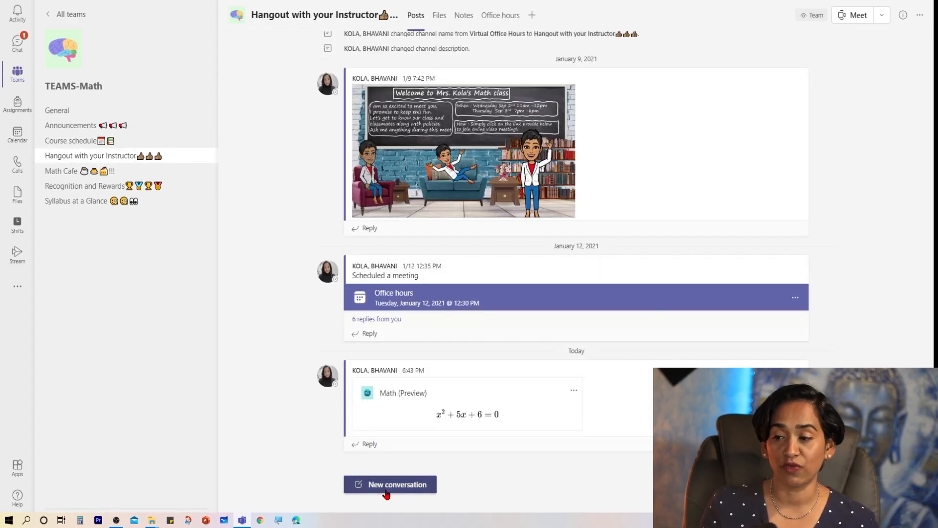
{"action": "left_click", "coordinate": [390, 484]}
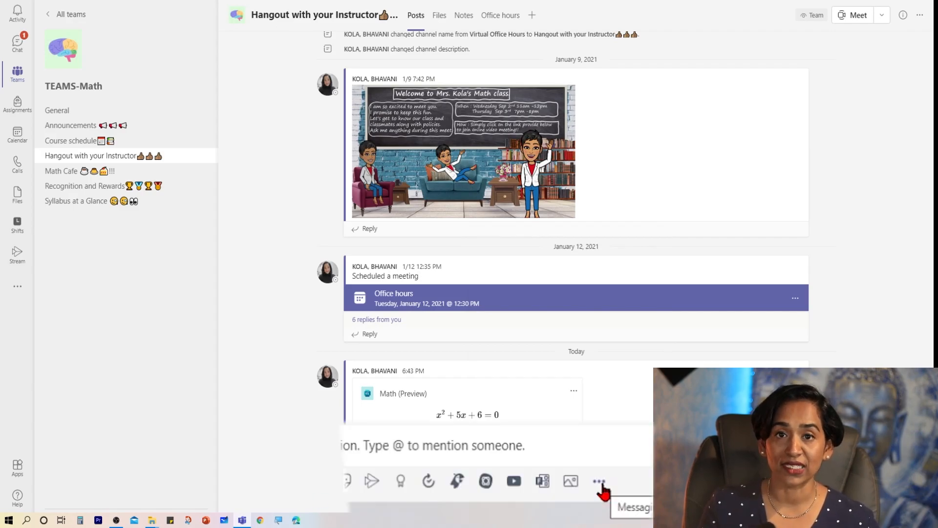
{"action": "left_click", "coordinate": [599, 480]}
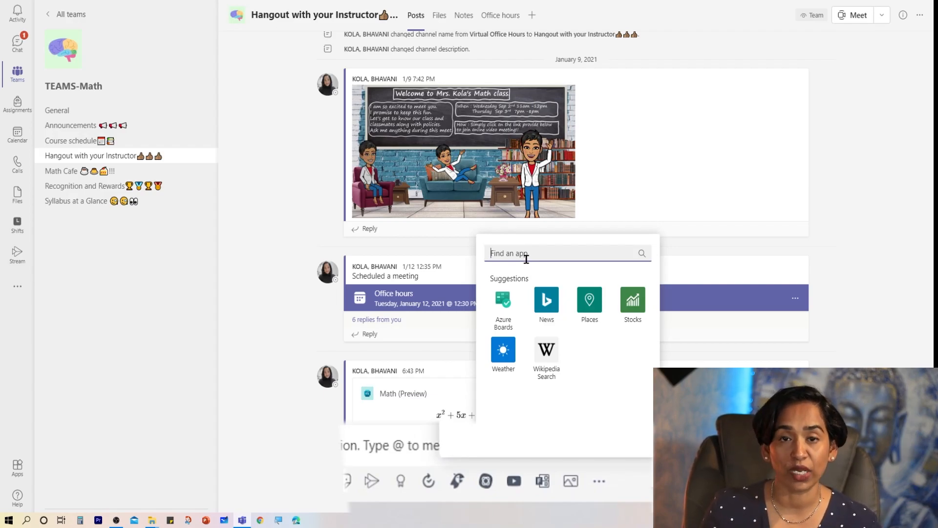
{"action": "type", "text": "mat"}
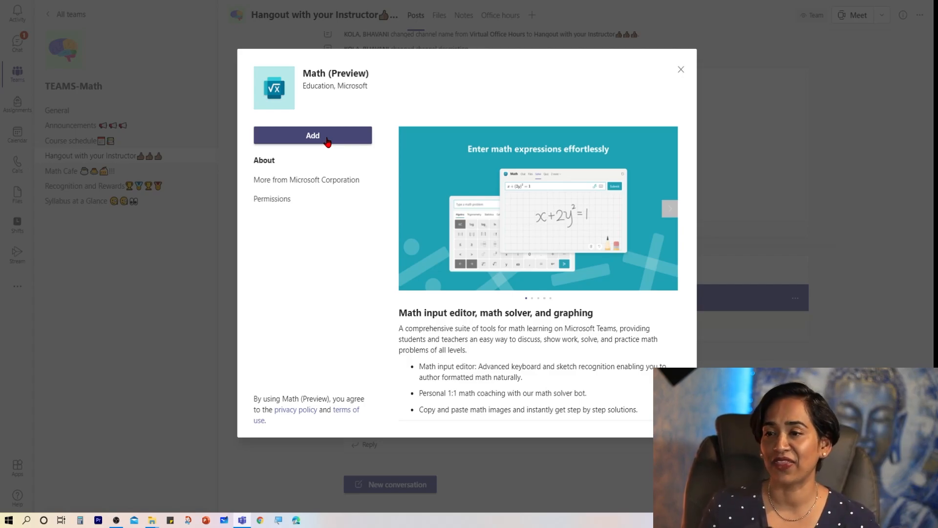
- Add the Math app and toggle between handwriting input and the symbol keyboard
{"action": "left_click", "coordinate": [313, 135]}
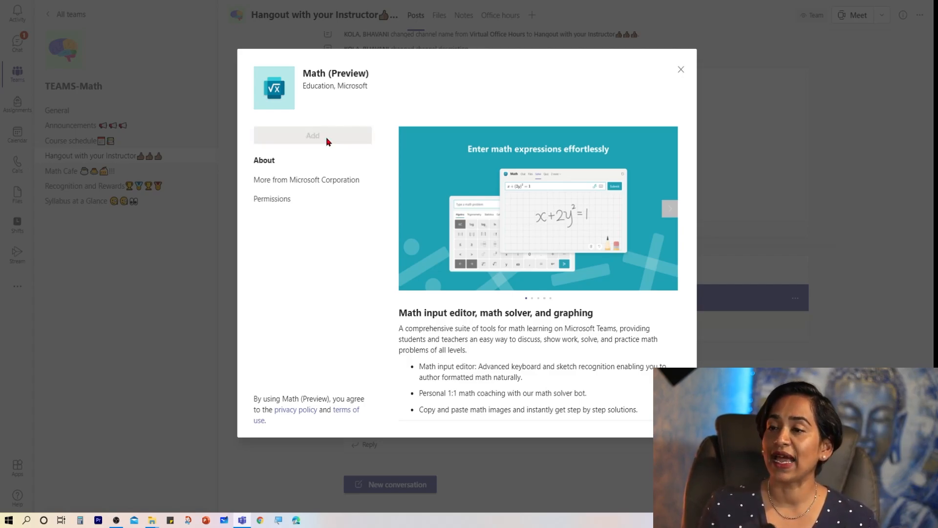
{"action": "left_click", "coordinate": [312, 135]}
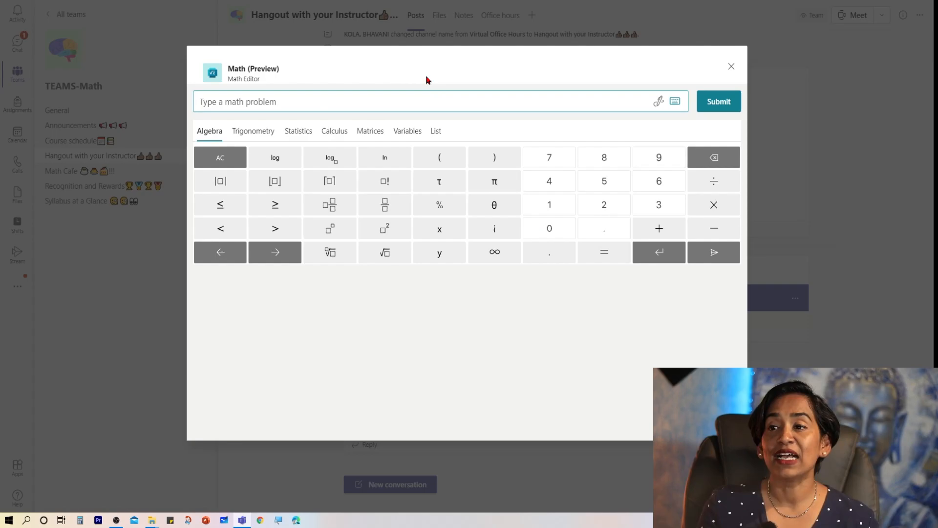
{"action": "mouse_move", "coordinate": [538, 326]}
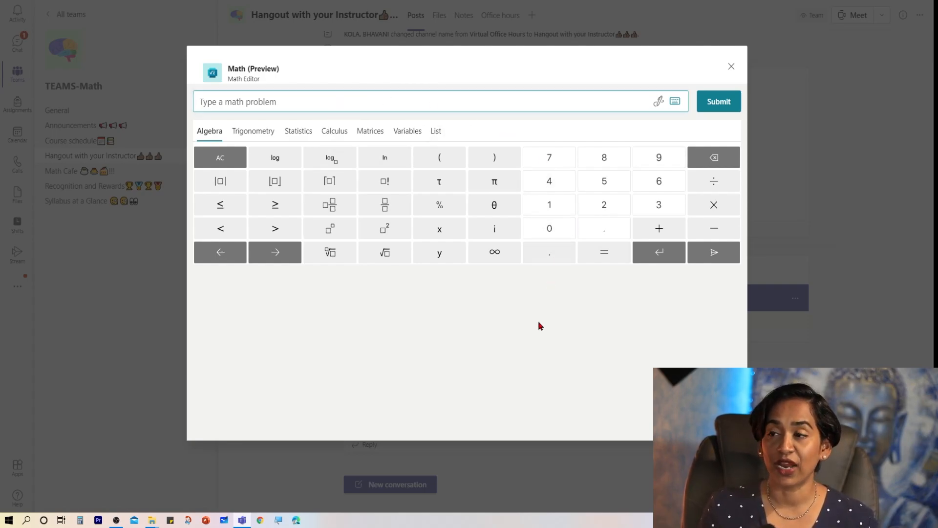
{"action": "left_click", "coordinate": [658, 100]}
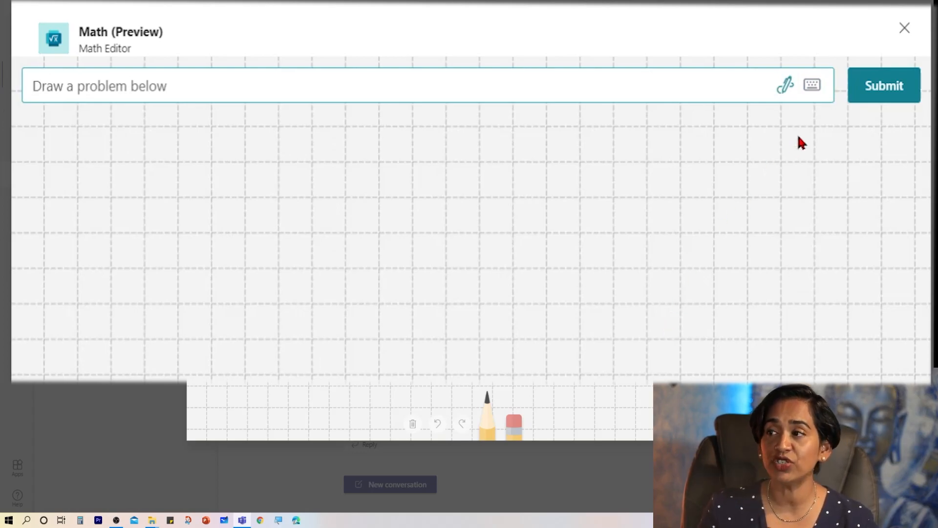
{"action": "left_click", "coordinate": [812, 85]}
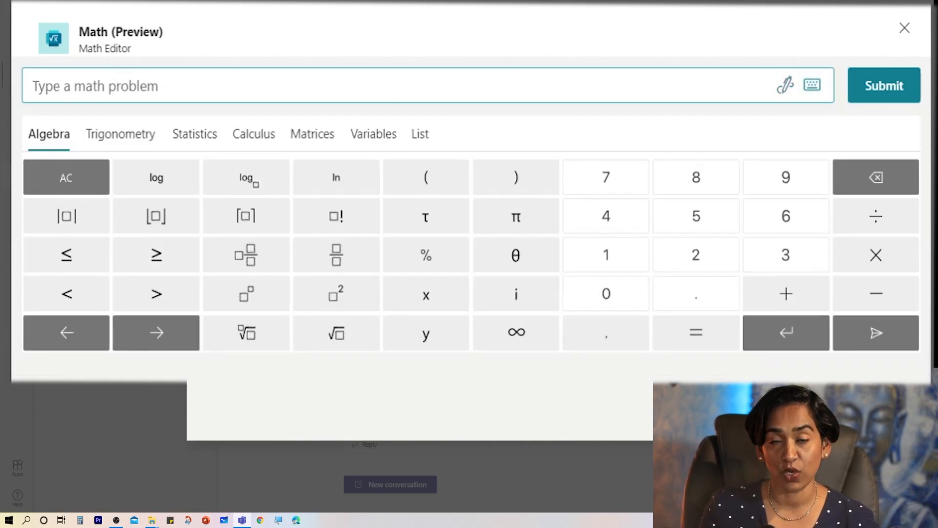
{"action": "left_click", "coordinate": [786, 85]}
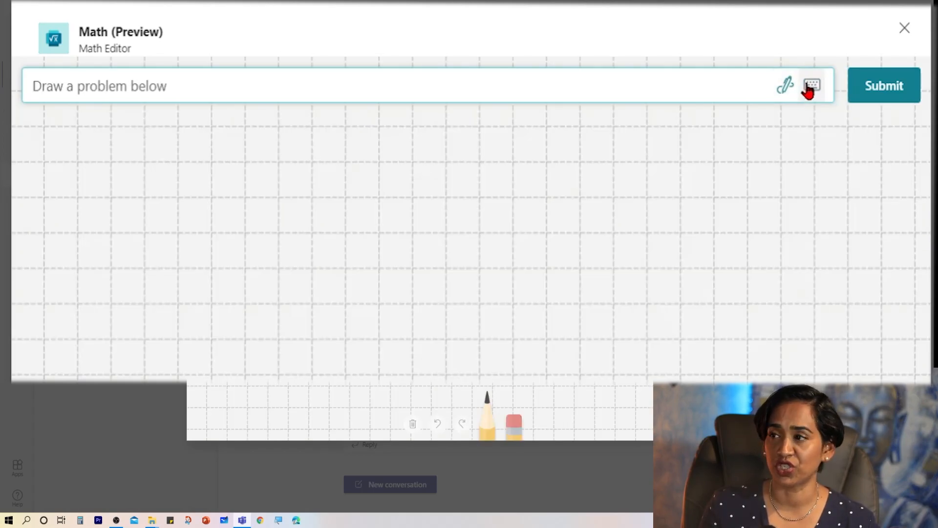
{"action": "left_click", "coordinate": [811, 86]}
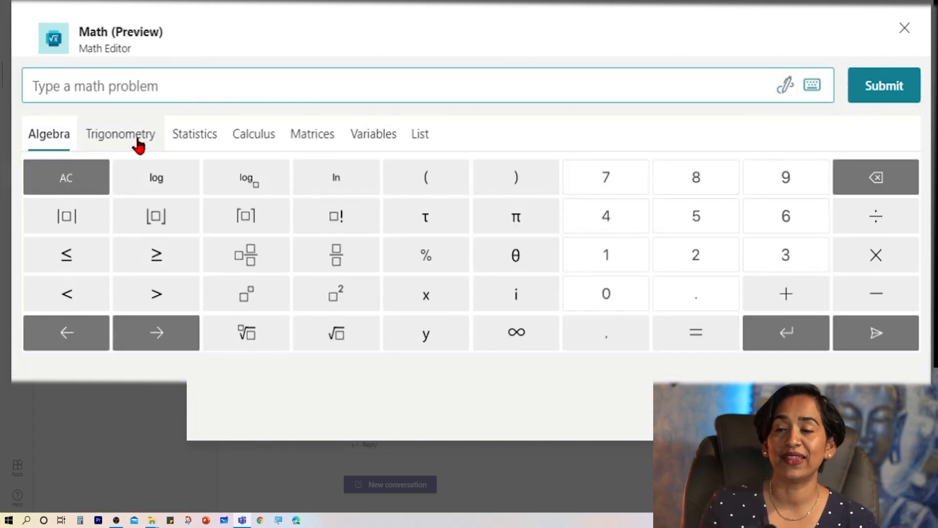
- Browse the trigonometry and statistics symbol sets, then close the Math Editor
{"action": "left_click", "coordinate": [193, 133]}
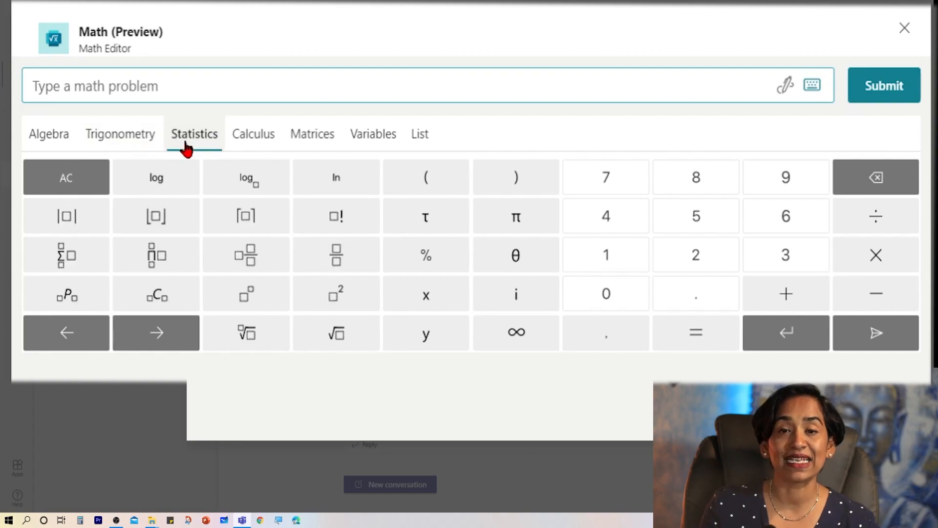
{"action": "left_click", "coordinate": [311, 134]}
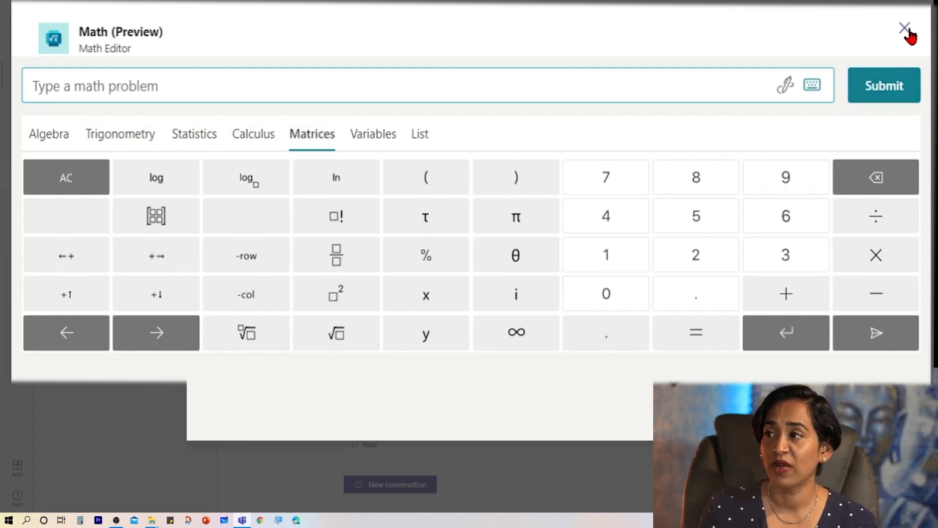
{"action": "left_click", "coordinate": [903, 29]}
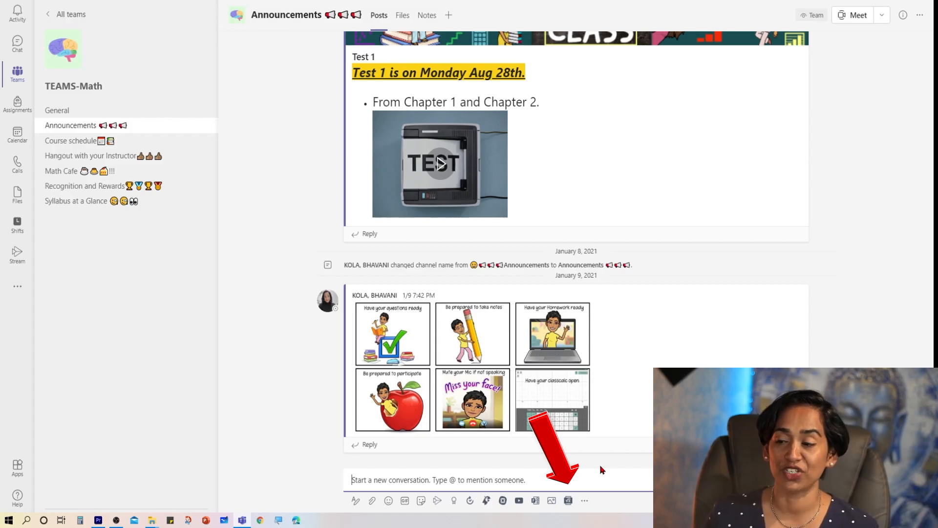
{"action": "mouse_move", "coordinate": [482, 469]}
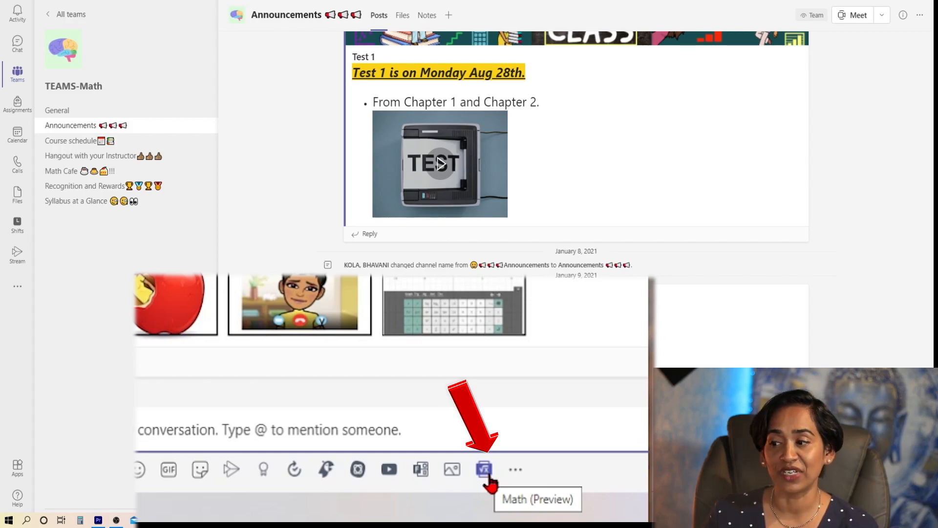
- Check the pinned Math icon's unpin/uninstall options, then reopen the Math Editor from it
{"action": "right_click", "coordinate": [483, 469]}
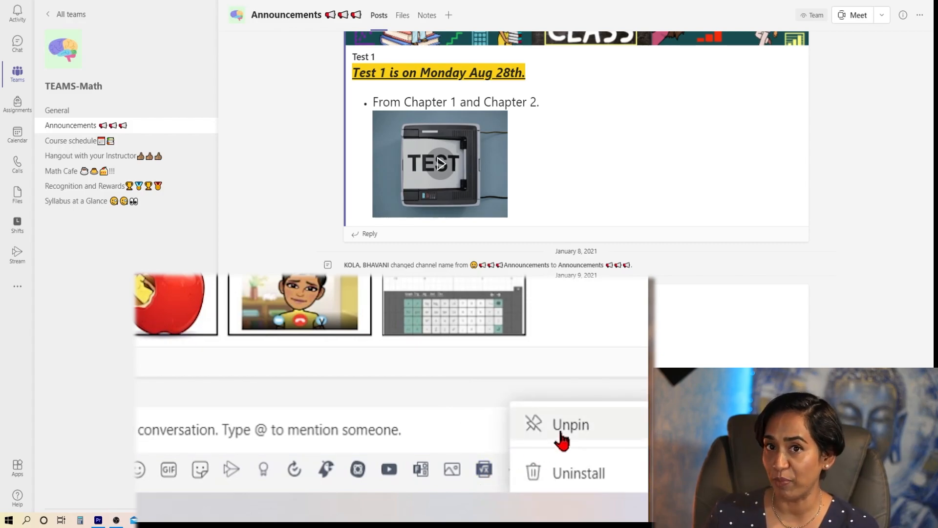
{"action": "left_click", "coordinate": [483, 469]}
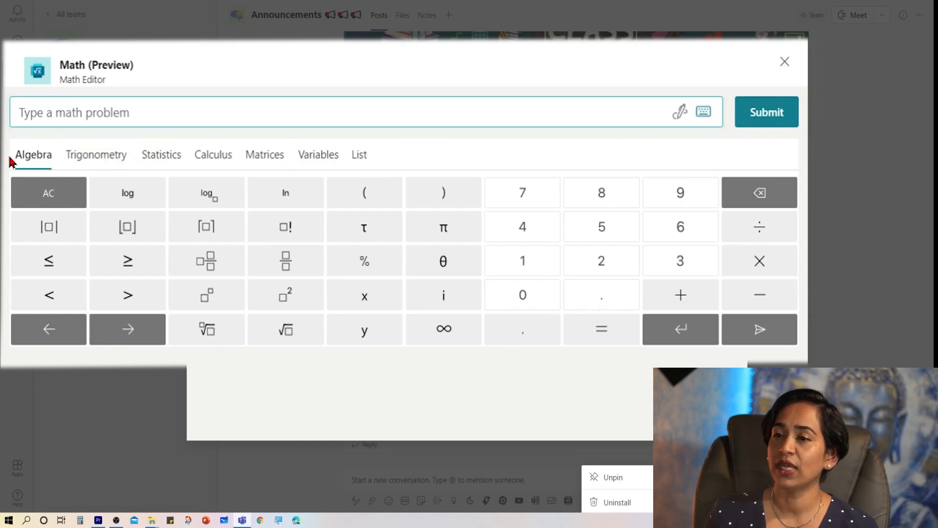
{"action": "mouse_move", "coordinate": [386, 352]}
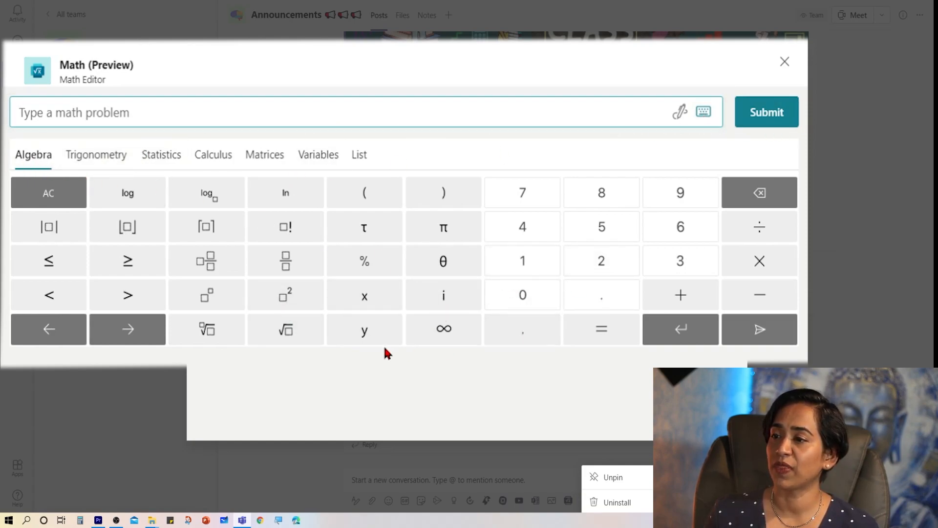
- Build x² − 4x + 9 = 0 with the keypad, then clear the problem field
{"action": "left_click", "coordinate": [285, 294]}
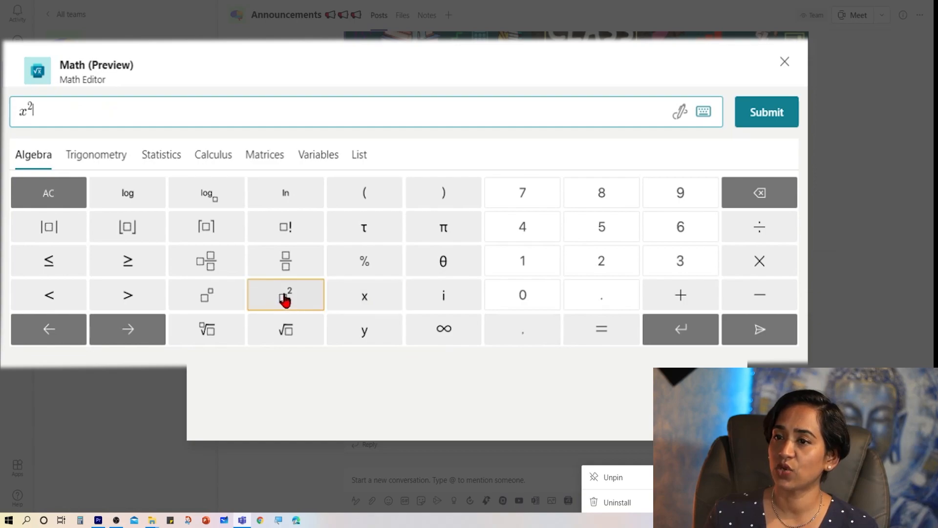
{"action": "left_click", "coordinate": [759, 294]}
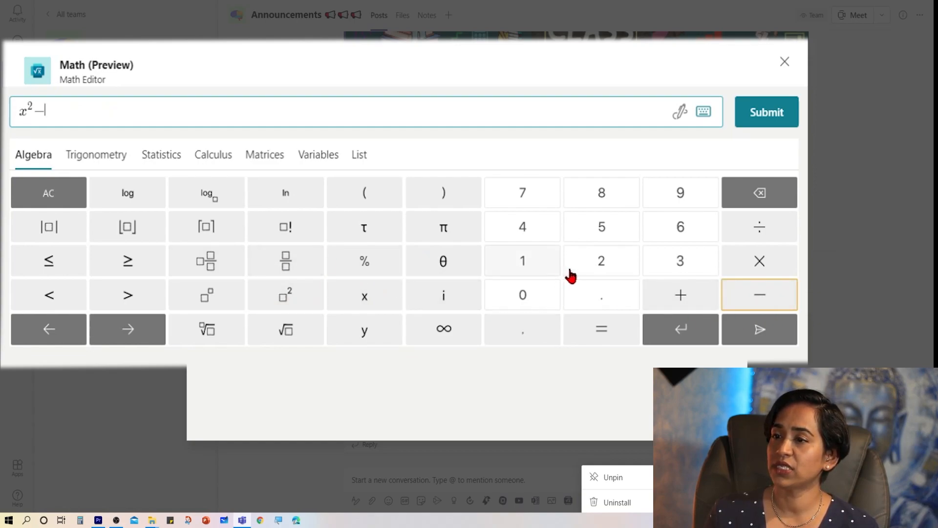
{"action": "left_click", "coordinate": [364, 294]}
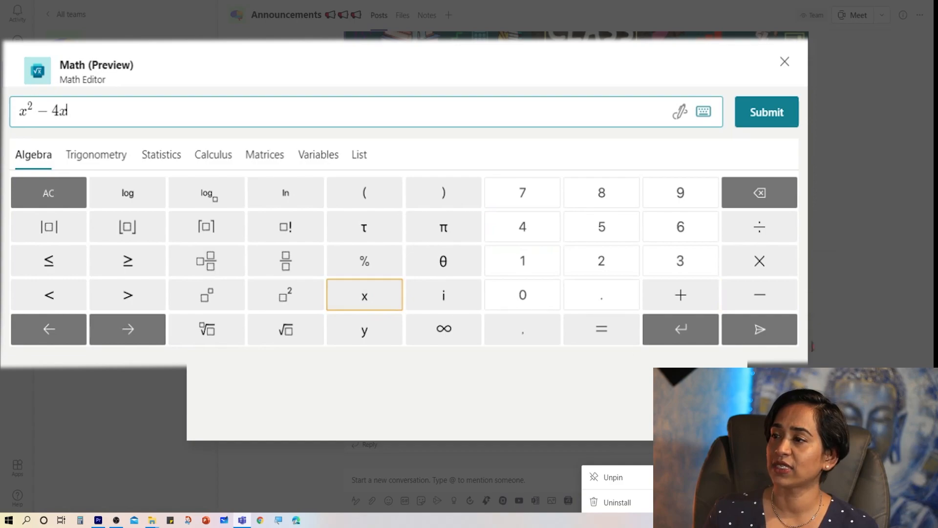
{"action": "left_click", "coordinate": [680, 294]}
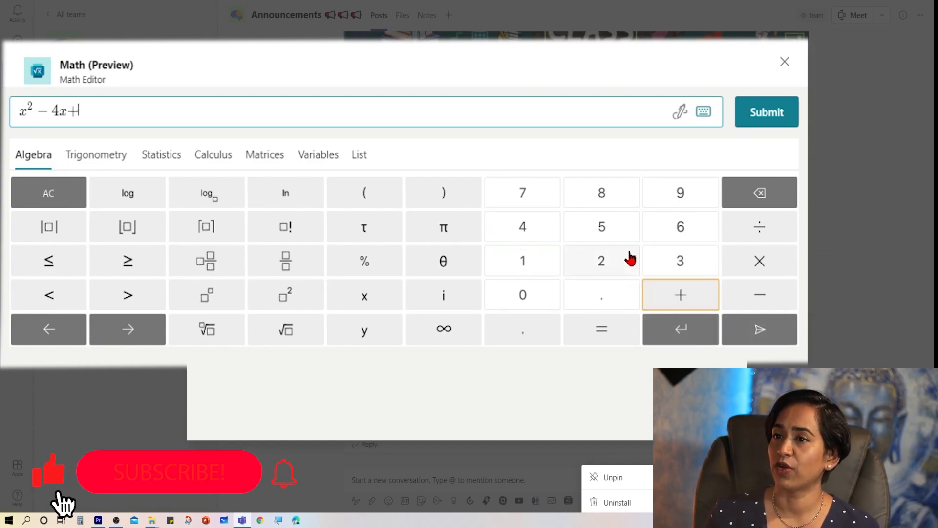
{"action": "mouse_move", "coordinate": [521, 294]}
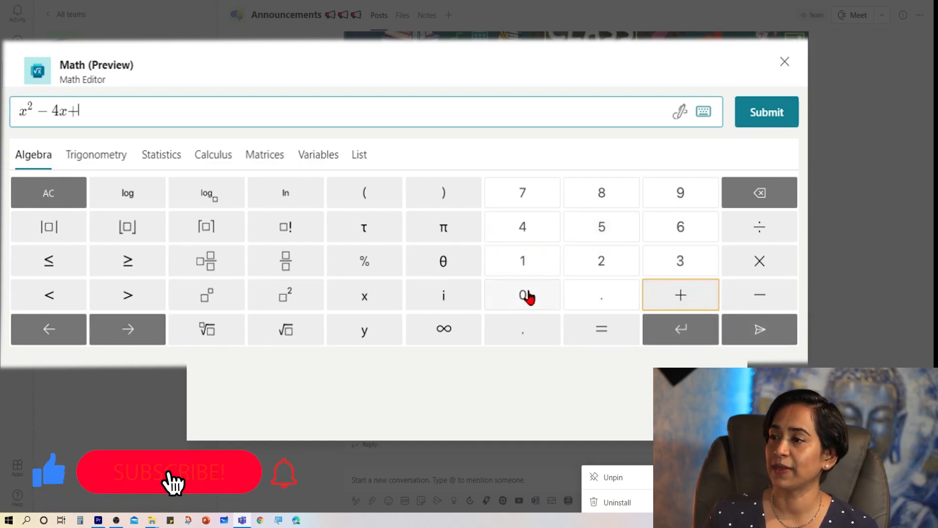
{"action": "left_click", "coordinate": [680, 192]}
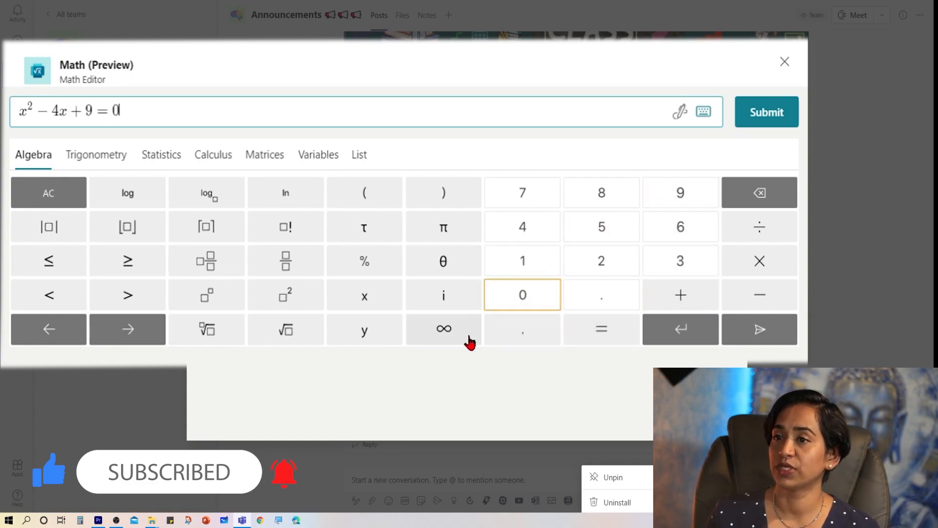
{"action": "left_click", "coordinate": [784, 61]}
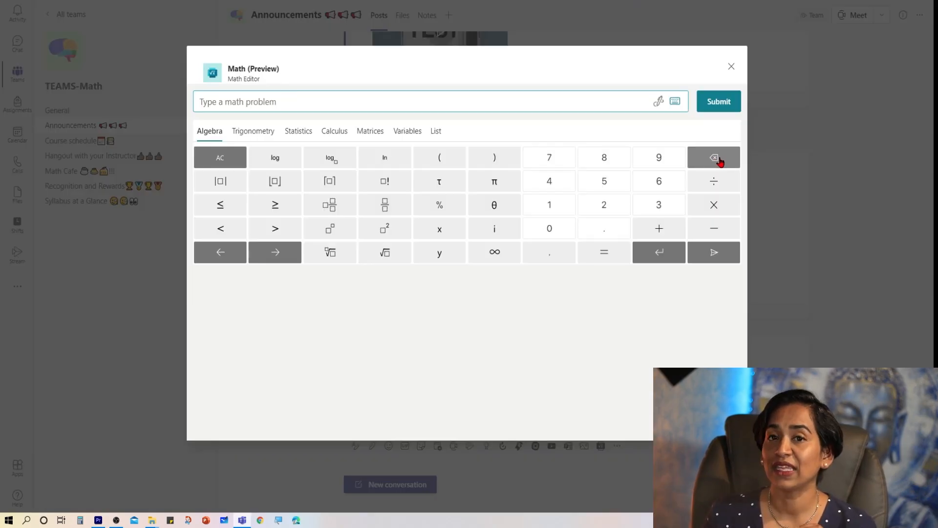
{"action": "mouse_move", "coordinate": [556, 308]}
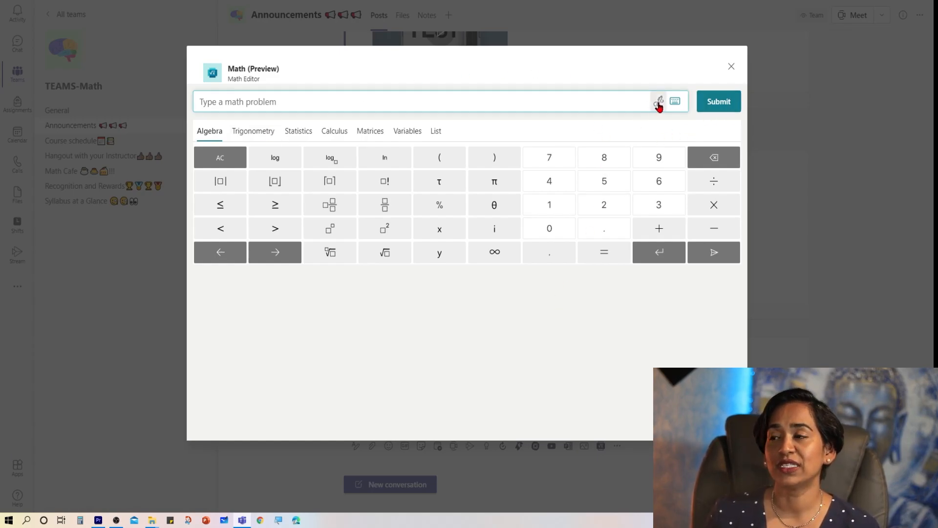
- Switch the Math editor to the Draw a problem handwriting canvas
{"action": "left_click", "coordinate": [659, 101]}
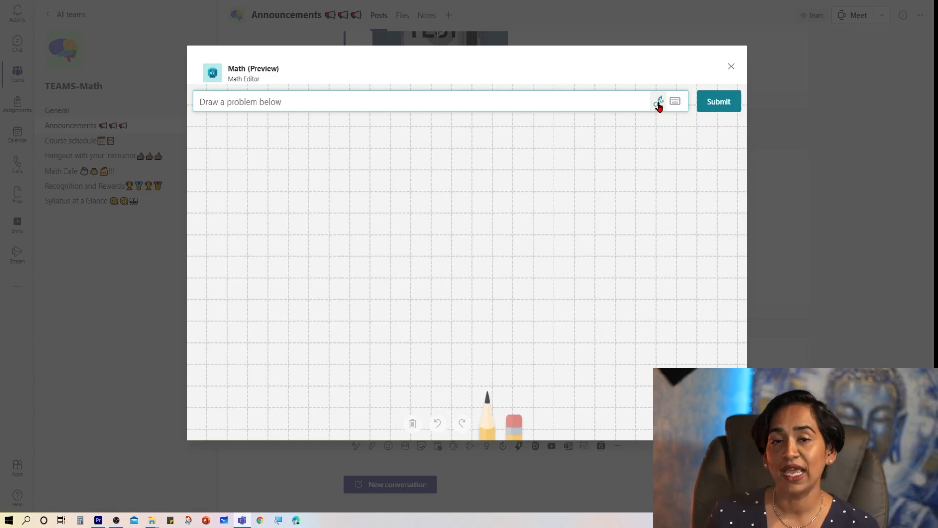
{"action": "mouse_move", "coordinate": [660, 111]}
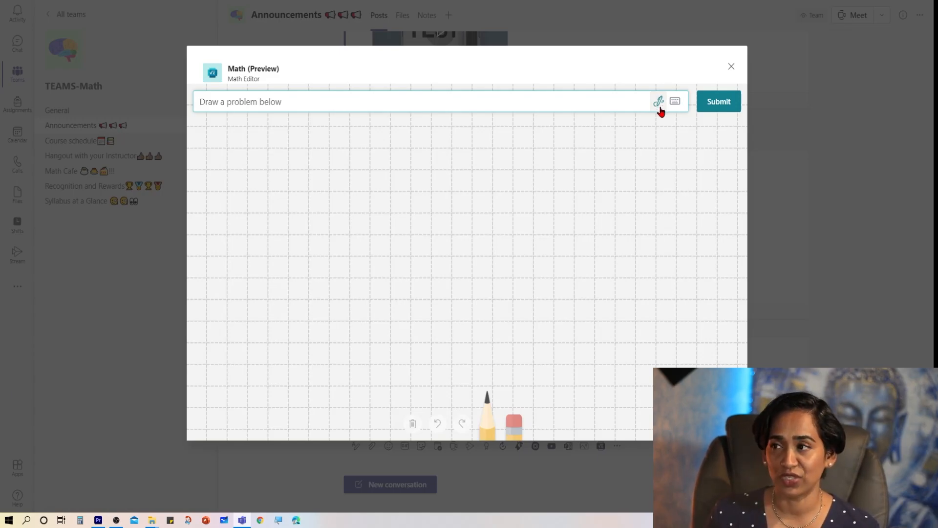
{"action": "left_click", "coordinate": [718, 101]}
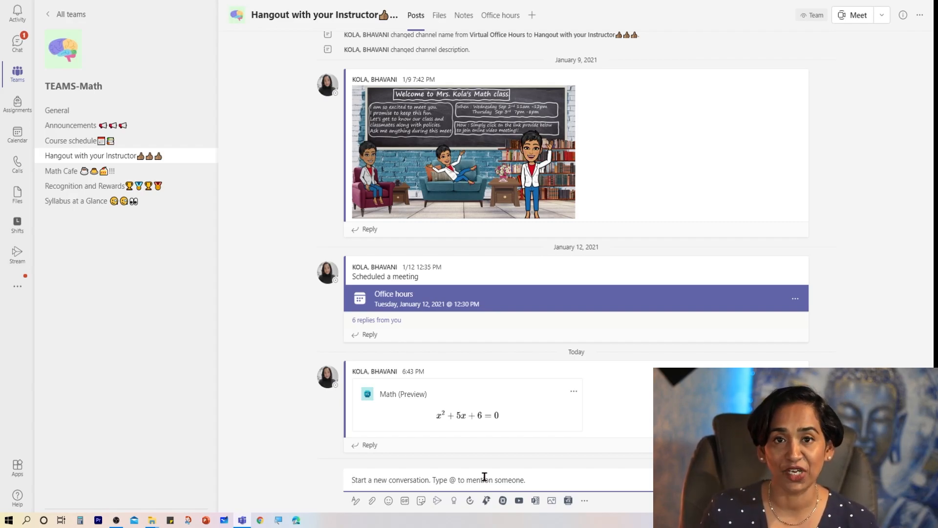
{"action": "mouse_move", "coordinate": [567, 501]}
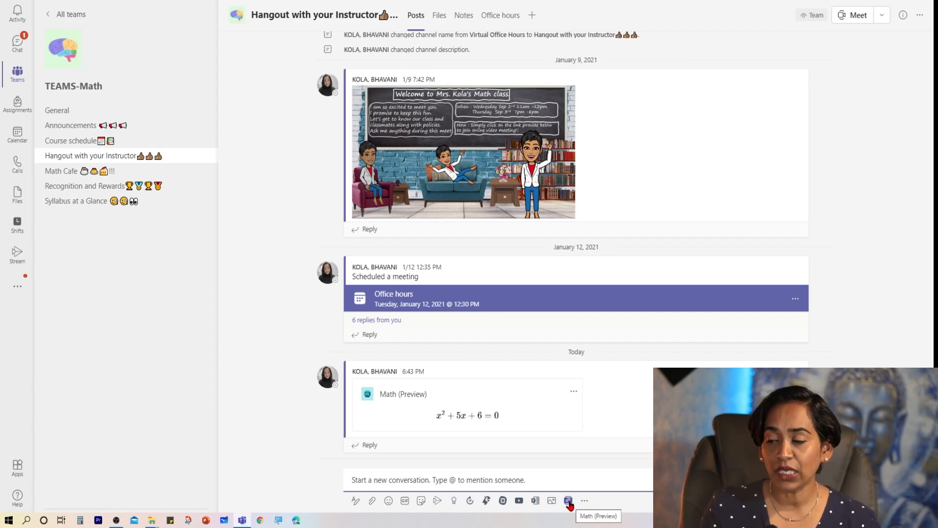
- Close the Math editor unposted and start an @ mention in the compose box
{"action": "left_click", "coordinate": [568, 500]}
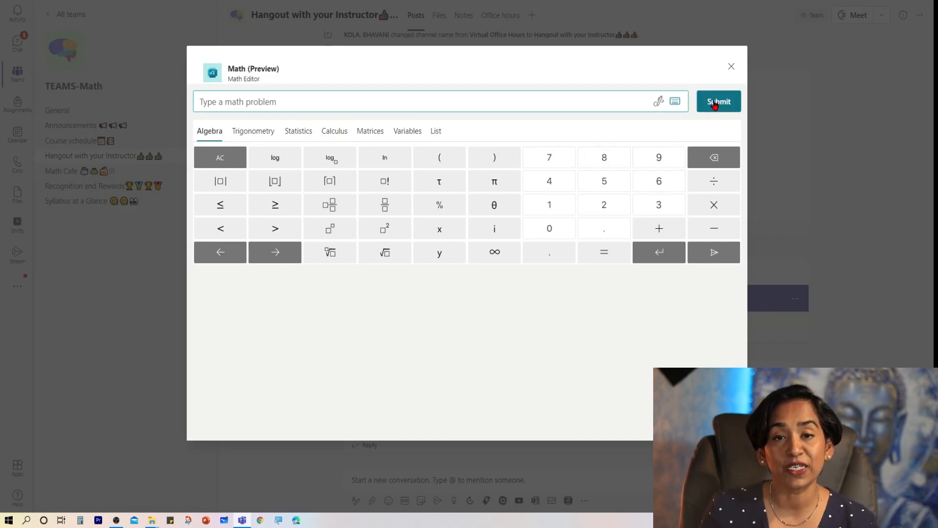
{"action": "mouse_move", "coordinate": [563, 333]}
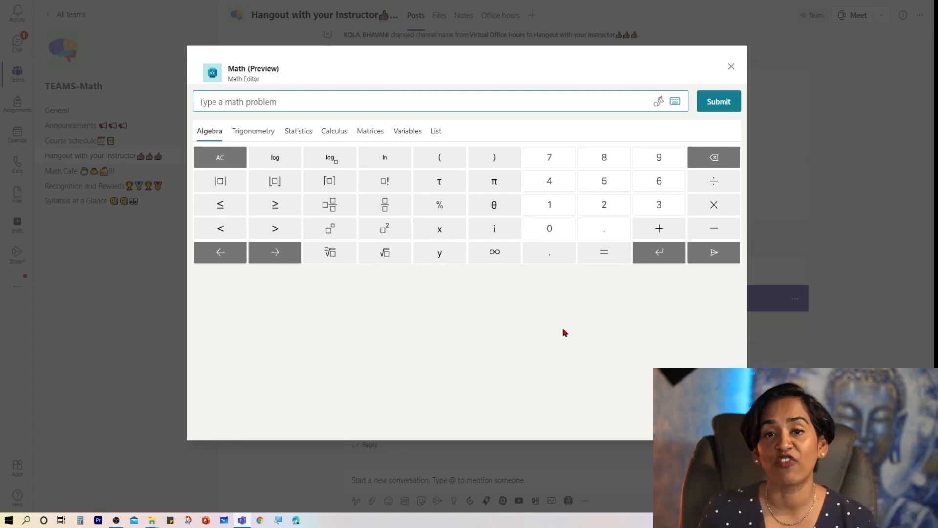
{"action": "mouse_move", "coordinate": [731, 66]}
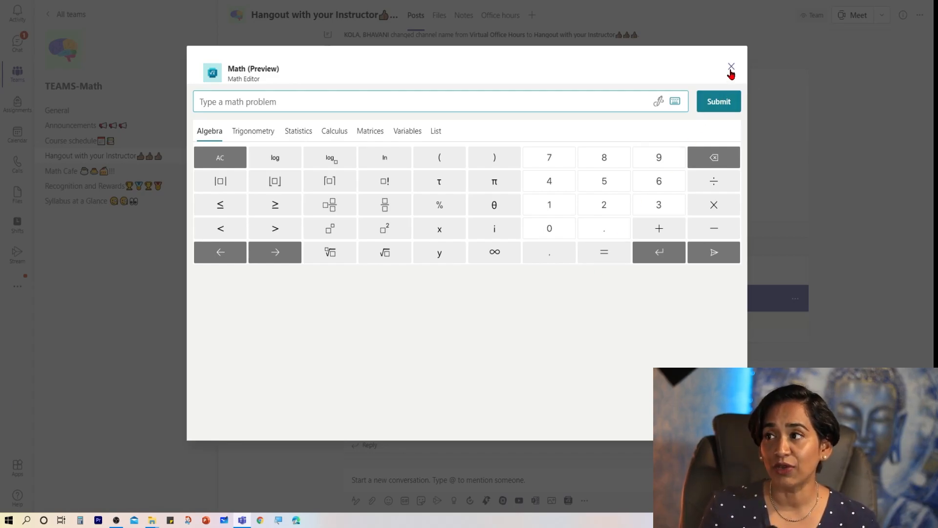
{"action": "left_click", "coordinate": [731, 66]}
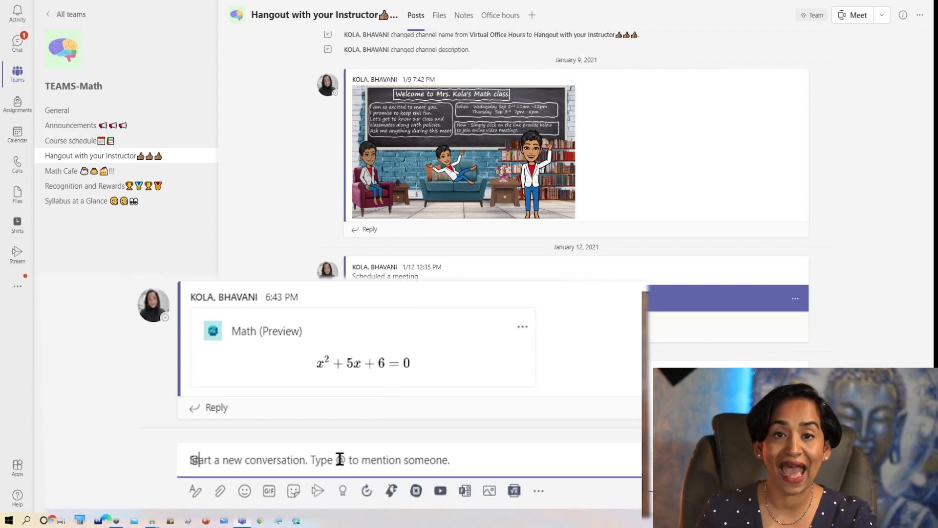
{"action": "type", "text": "@"}
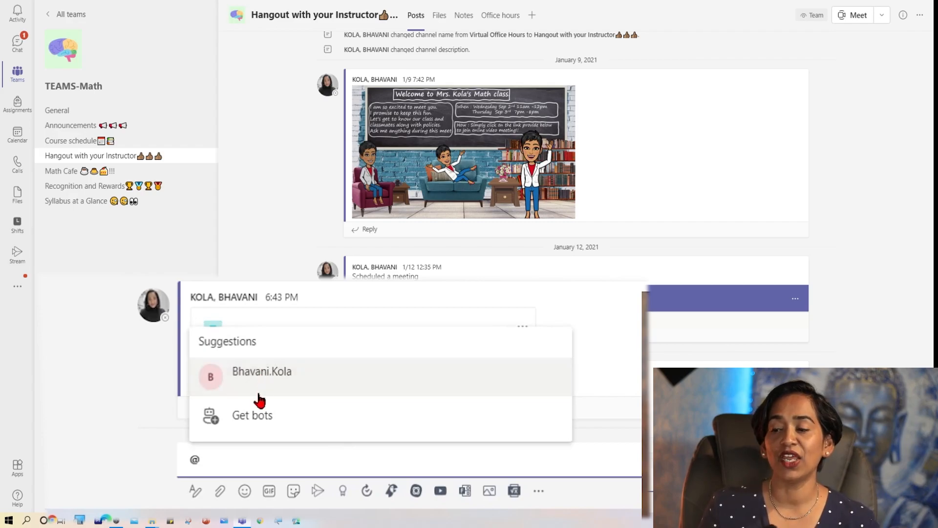
{"action": "mouse_move", "coordinate": [258, 430]}
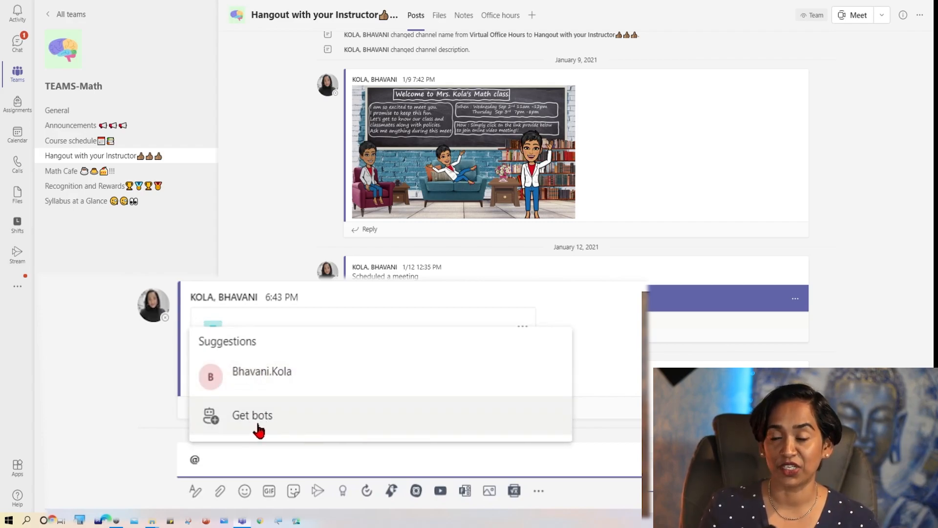
- From Get bots, search 'Math' and add the Math (Preview) bot
{"action": "left_click", "coordinate": [252, 414]}
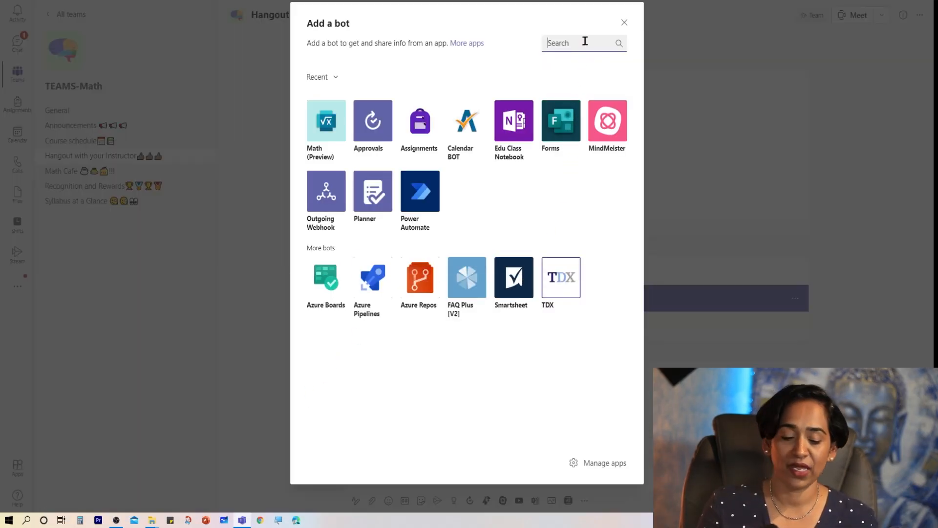
{"action": "type", "text": "Math"}
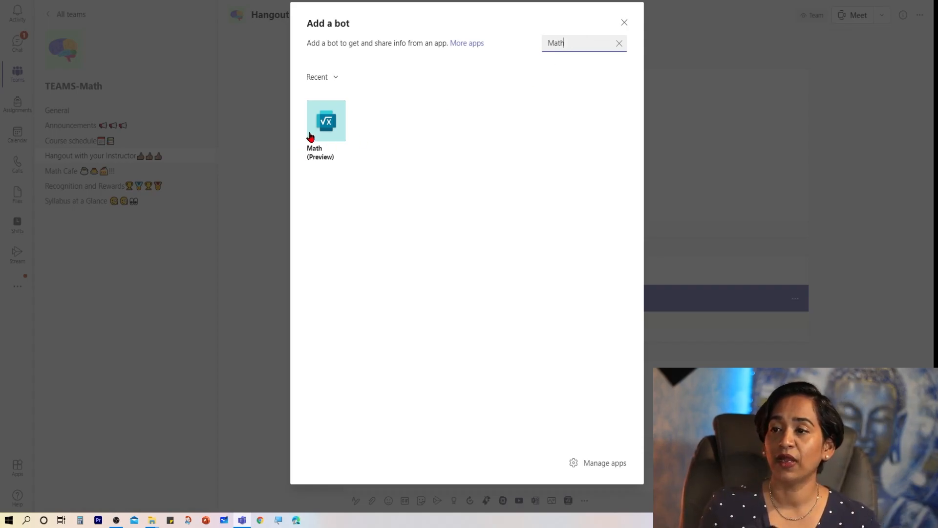
{"action": "left_click", "coordinate": [326, 120]}
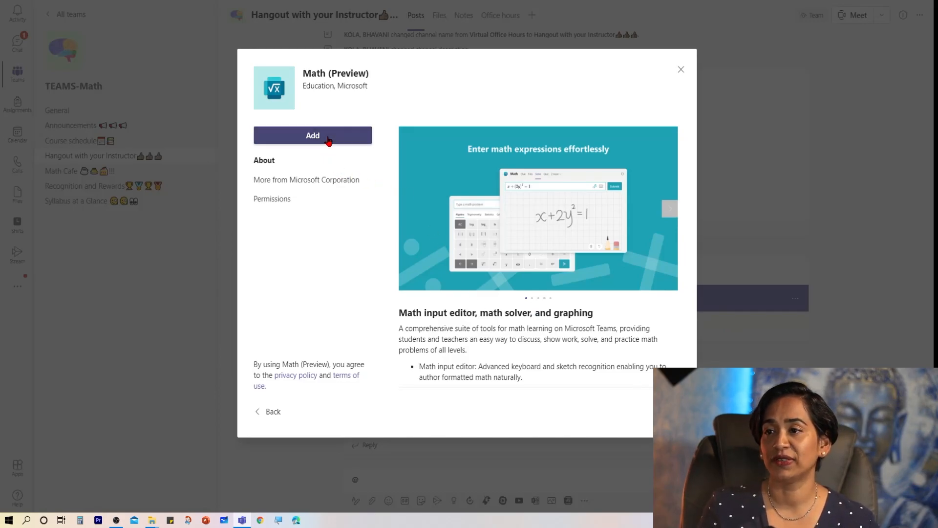
{"action": "left_click", "coordinate": [312, 135]}
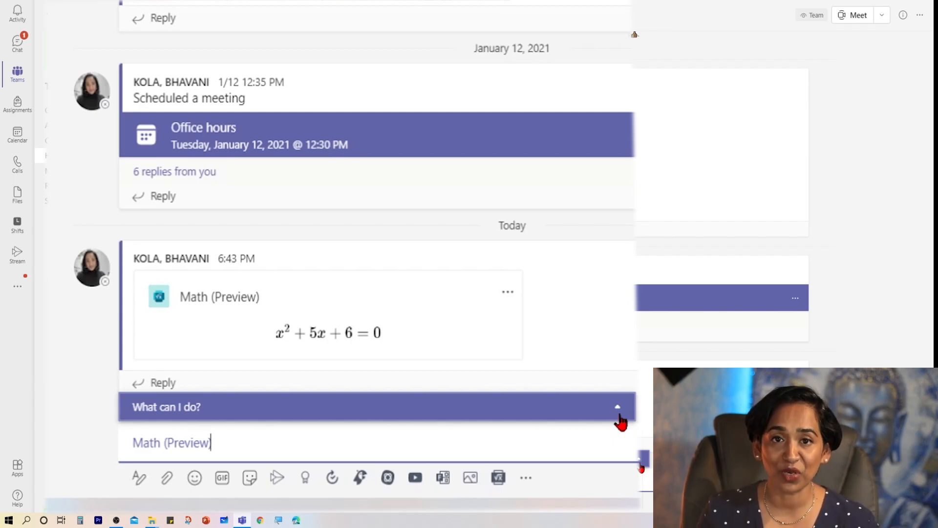
{"action": "left_click", "coordinate": [616, 406]}
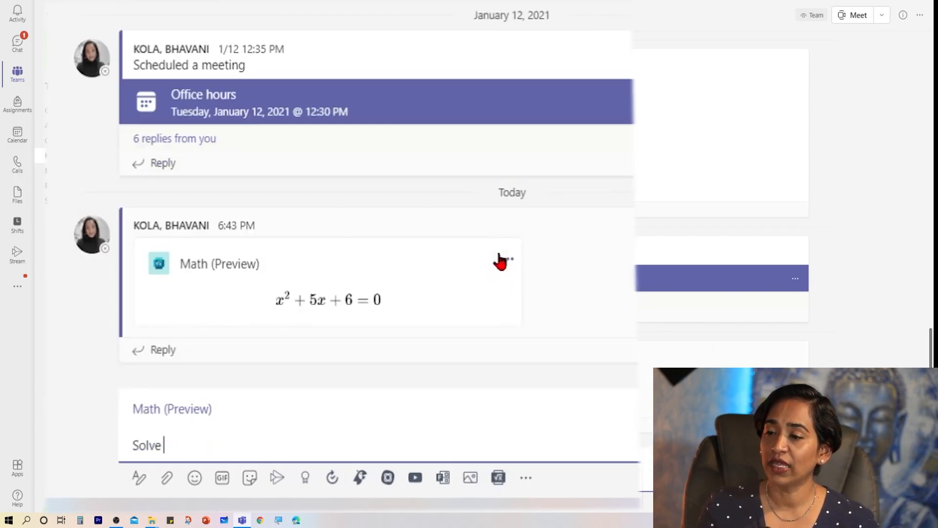
{"action": "mouse_move", "coordinate": [314, 445]}
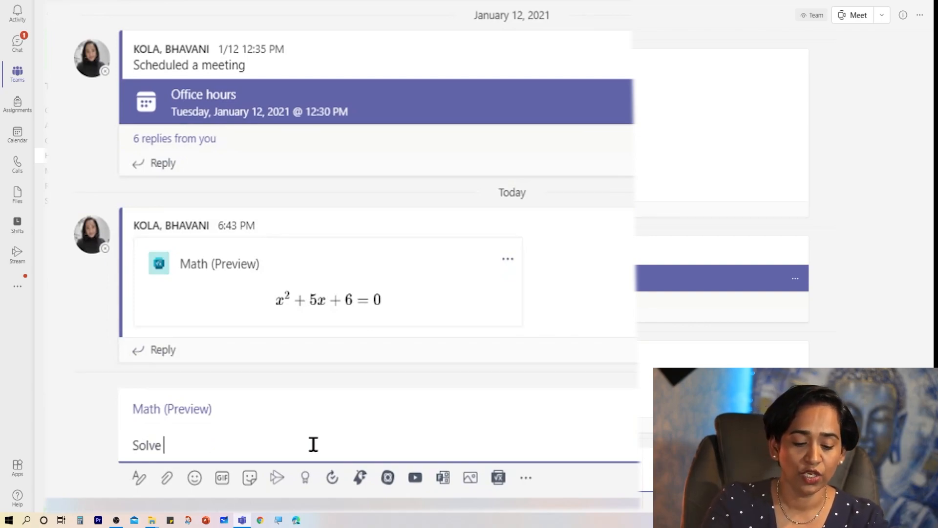
{"action": "type", "text": "2x+"}
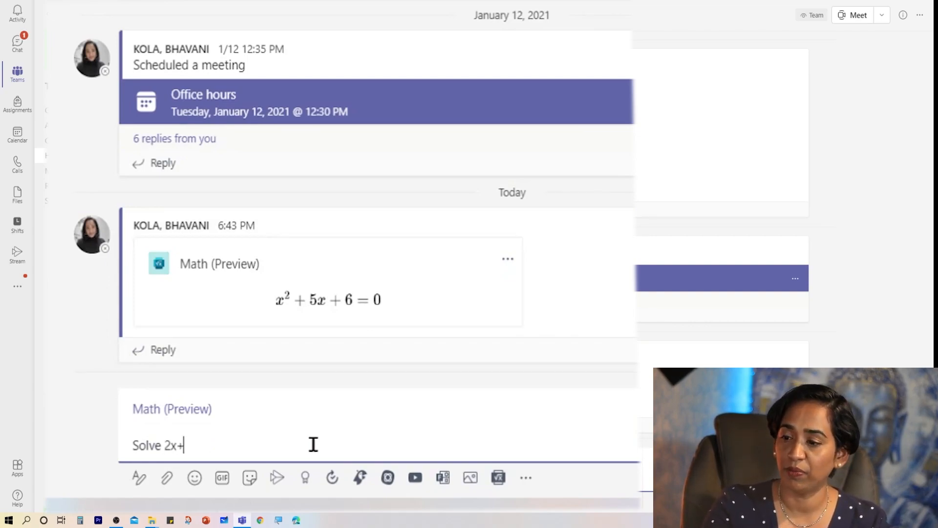
{"action": "type", "text": "5"}
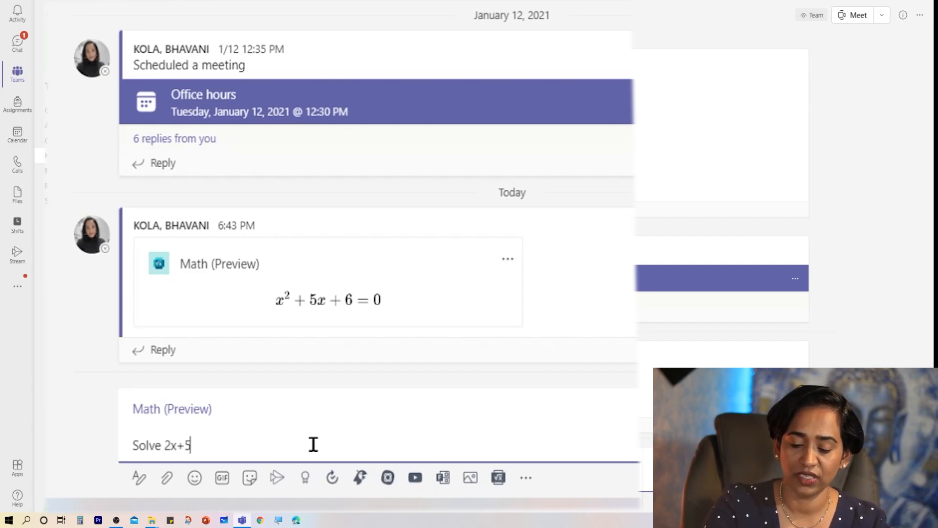
{"action": "type", "text": "=9"}
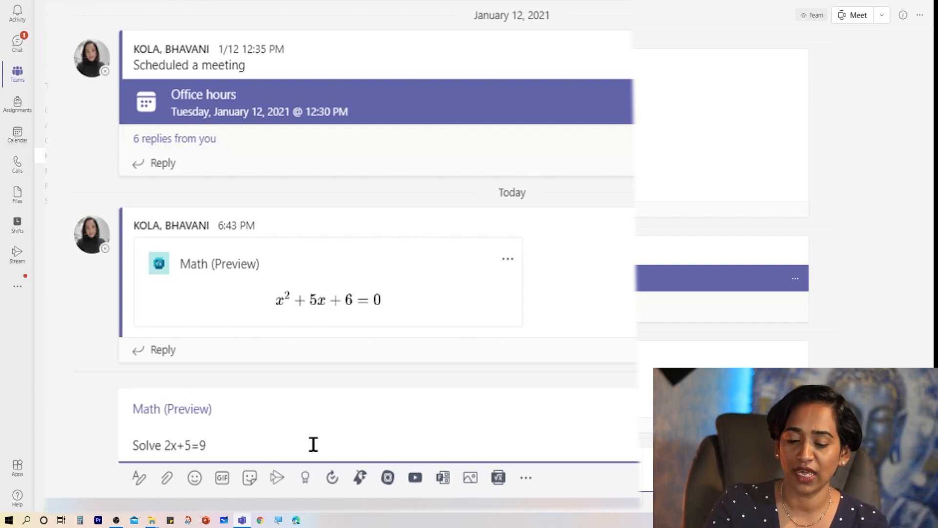
{"action": "left_click", "coordinate": [276, 478]}
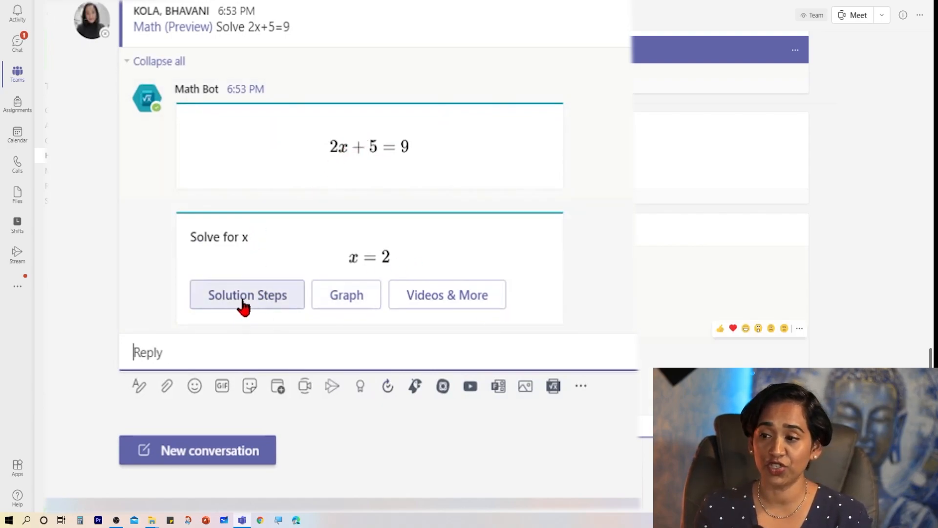
{"action": "mouse_move", "coordinate": [305, 334]}
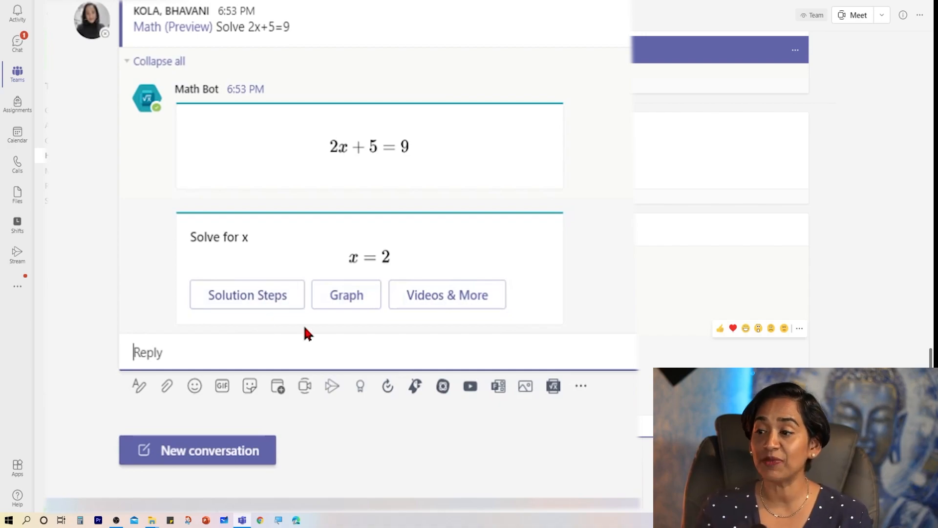
{"action": "mouse_move", "coordinate": [491, 321]}
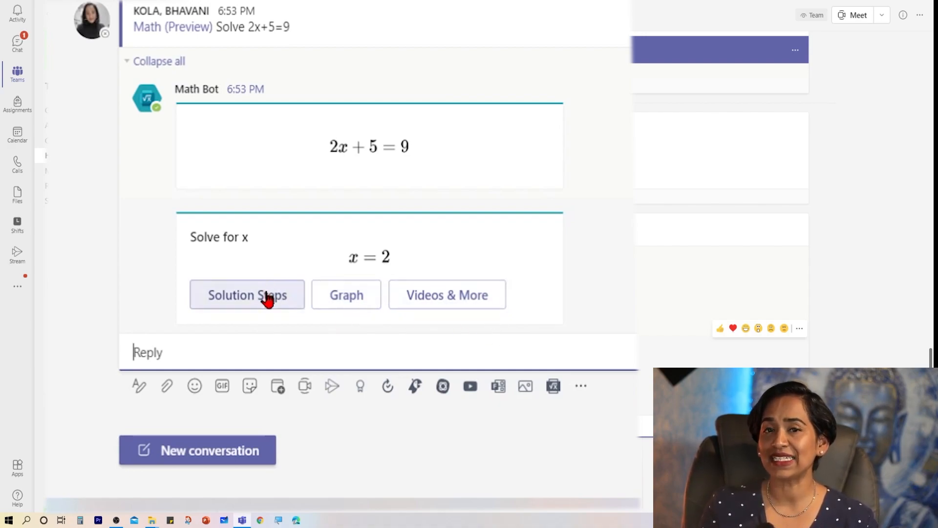
- Read through the step-by-step solution for 2x + 5 = 9 and close it
{"action": "left_click", "coordinate": [246, 295]}
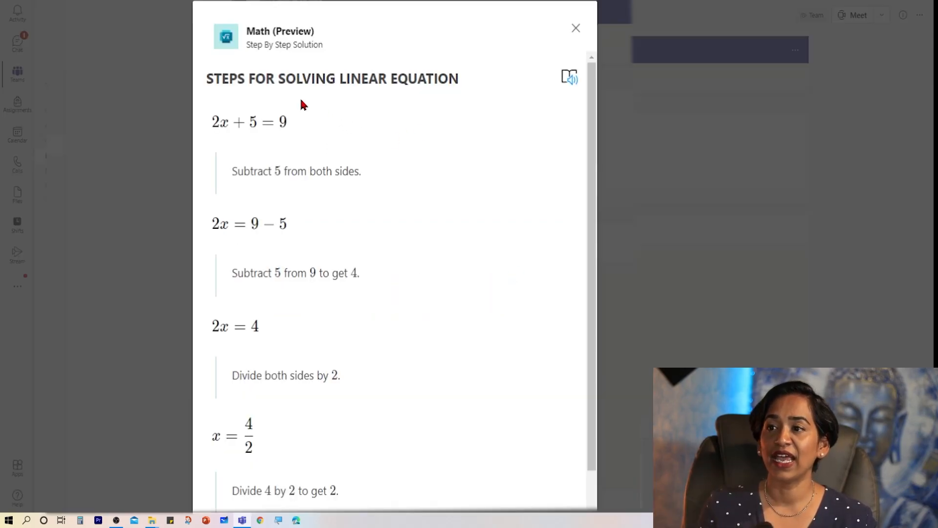
{"action": "mouse_move", "coordinate": [332, 451]}
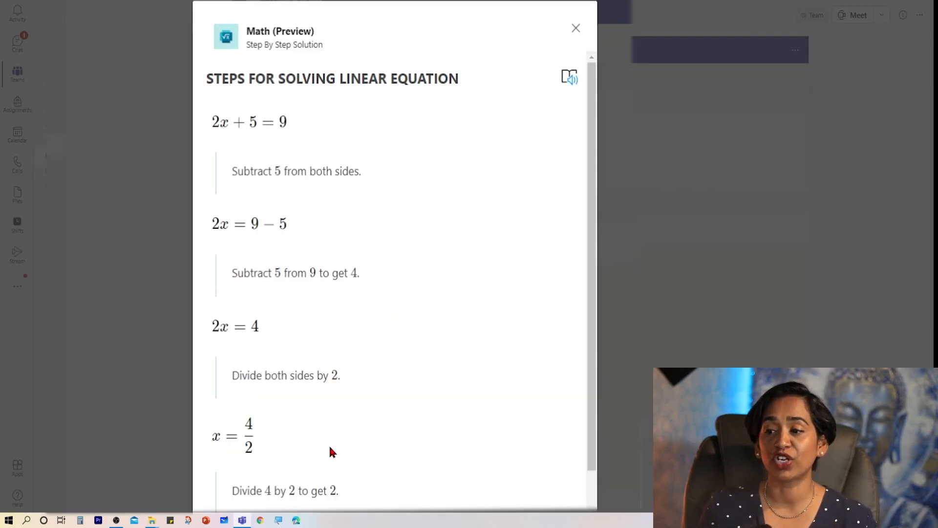
{"action": "mouse_move", "coordinate": [502, 166]}
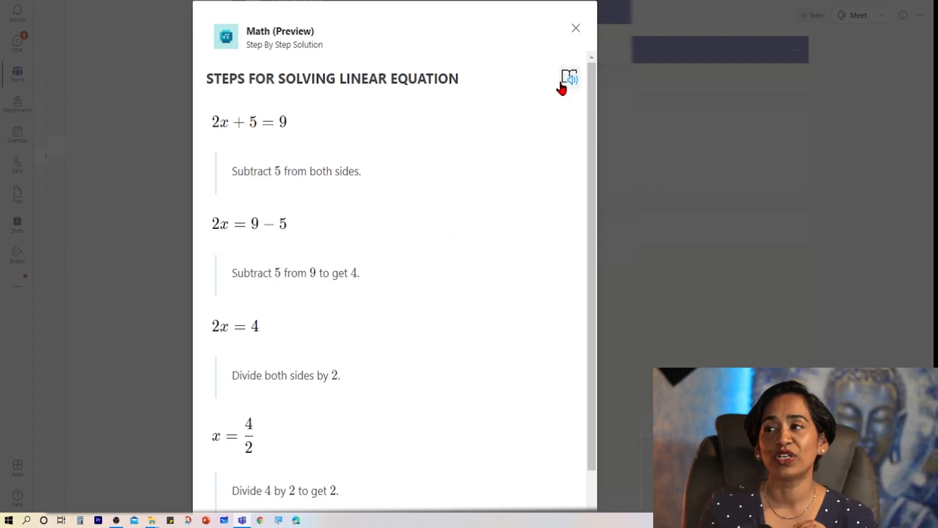
{"action": "mouse_move", "coordinate": [472, 238]}
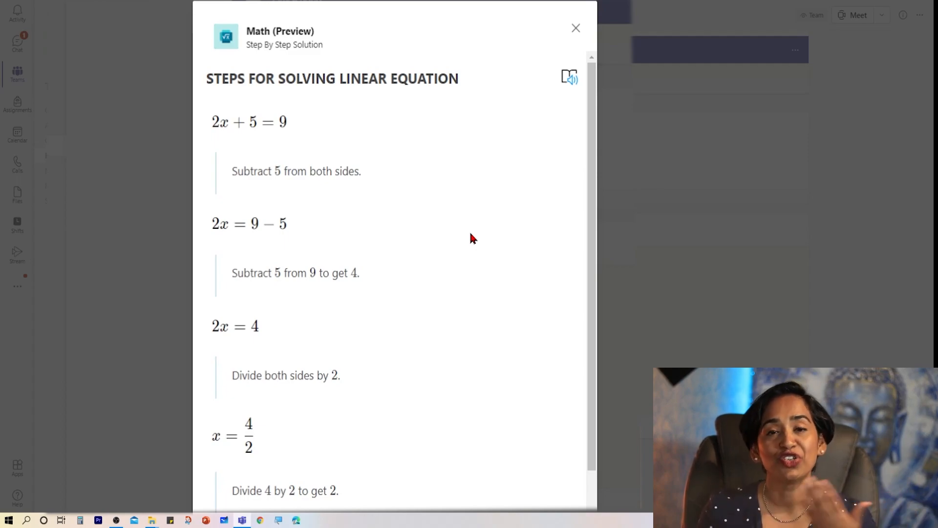
{"action": "mouse_move", "coordinate": [581, 43]}
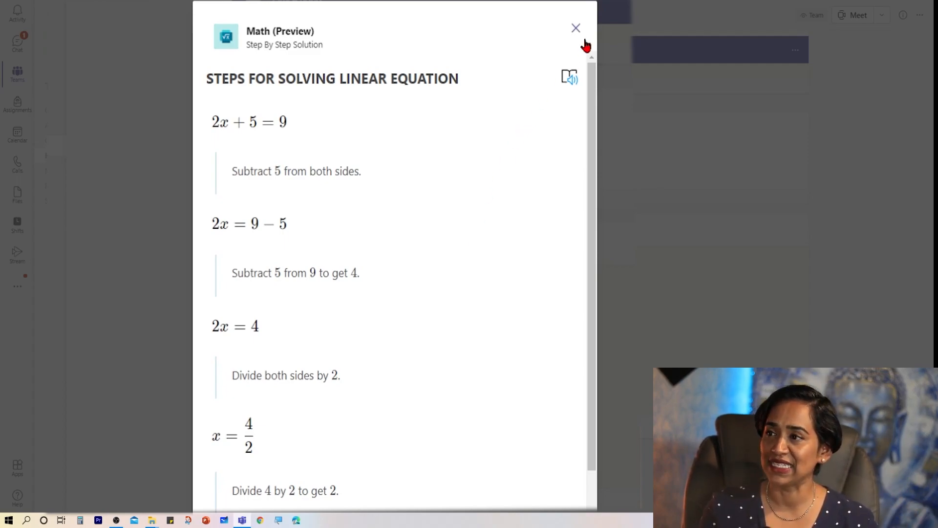
{"action": "left_click", "coordinate": [574, 28]}
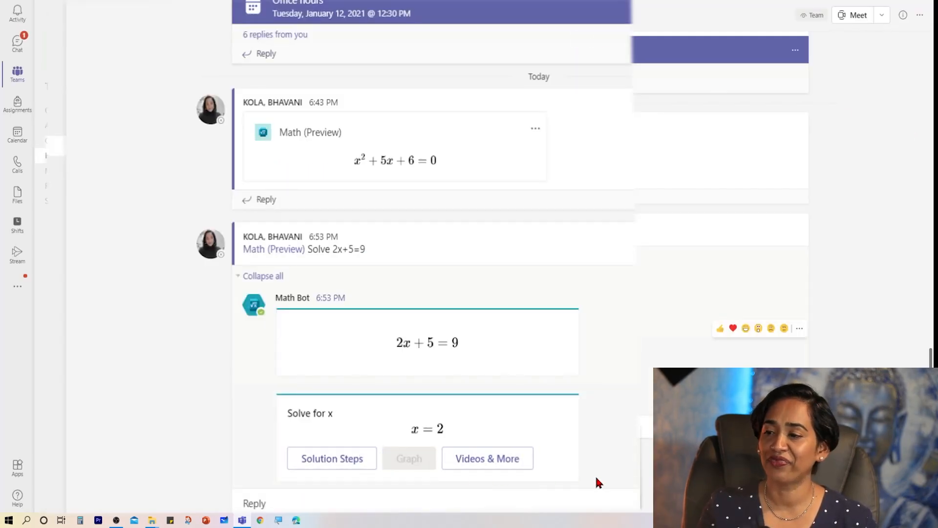
- Have the Math bot graph 2x+5=9, then browse its related Khan Academy videos and concepts
{"action": "left_click", "coordinate": [409, 458]}
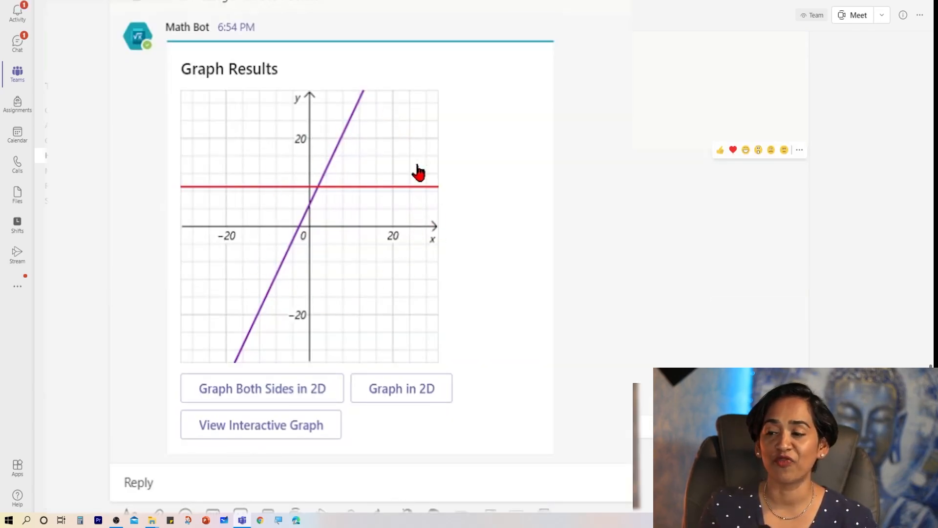
{"action": "mouse_move", "coordinate": [479, 375]}
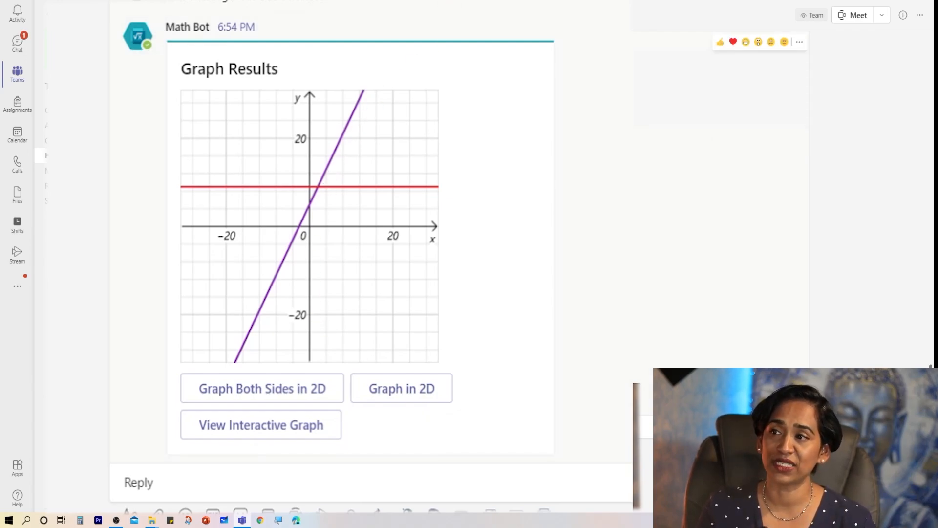
{"action": "left_click", "coordinate": [259, 425]}
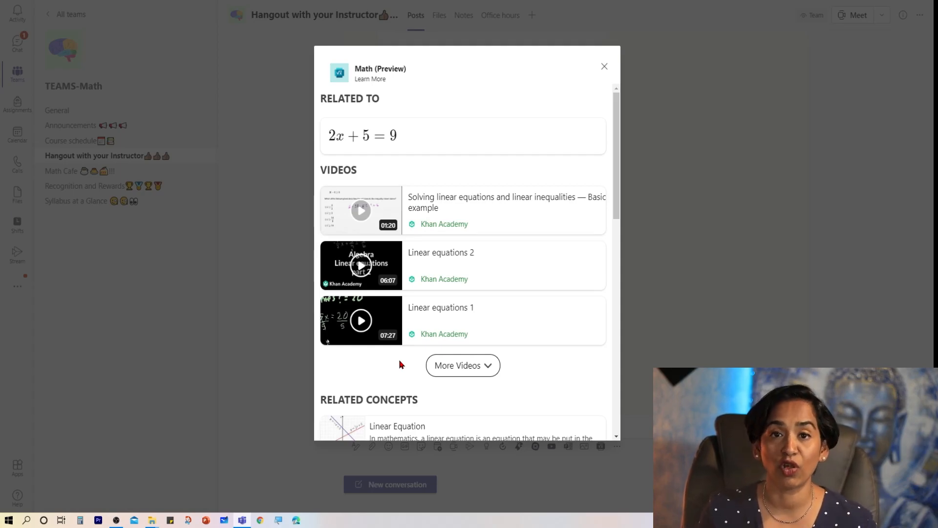
{"action": "left_click", "coordinate": [604, 65]}
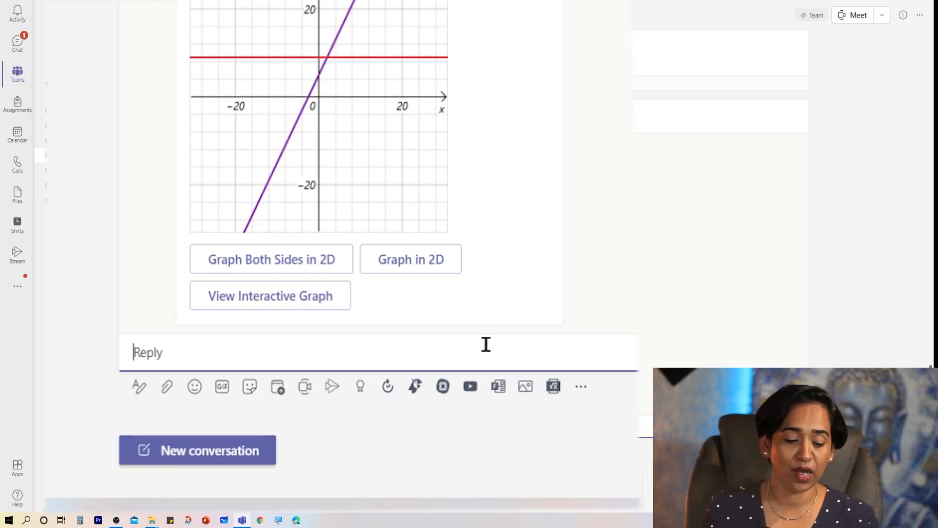
- Mention Math (Preview) in the reply and ask it to Solve x^{2}+5x+6=0
{"action": "type", "text": "@"}
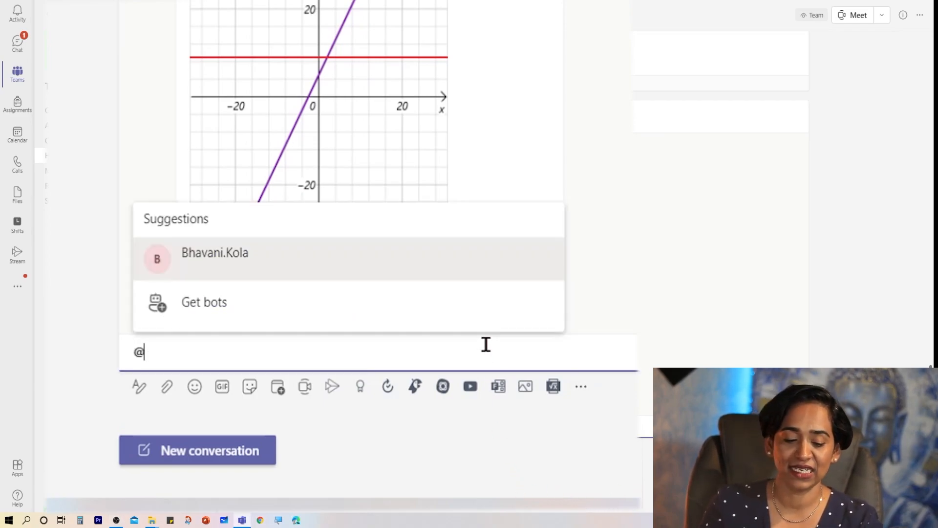
{"action": "type", "text": "ma"}
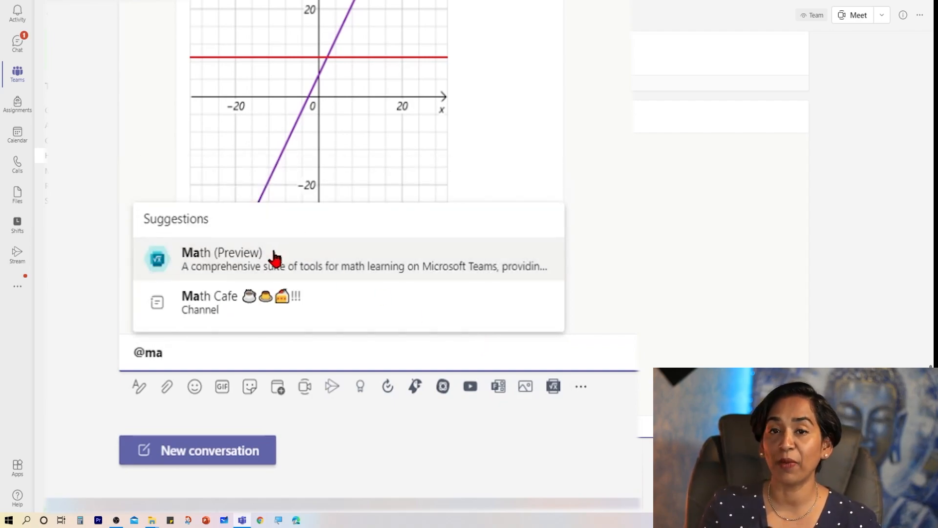
{"action": "left_click", "coordinate": [222, 252]}
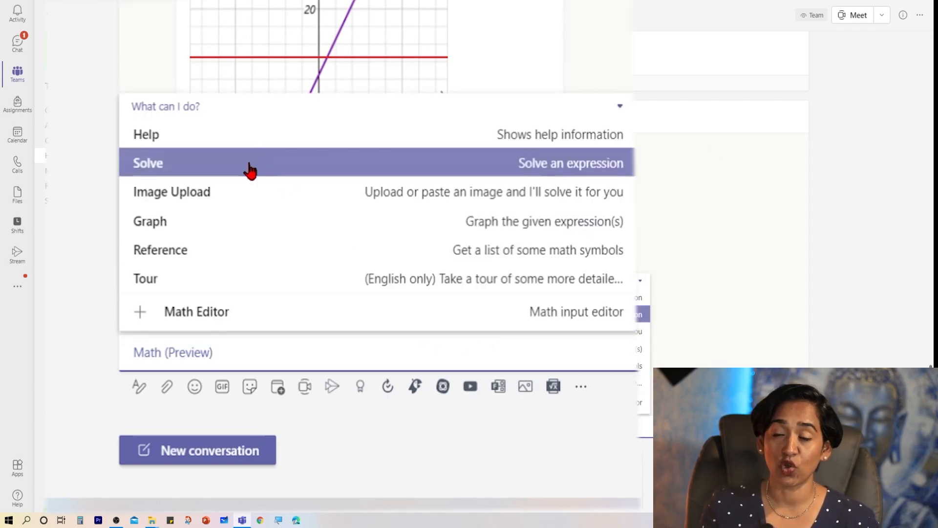
{"action": "left_click", "coordinate": [147, 164]}
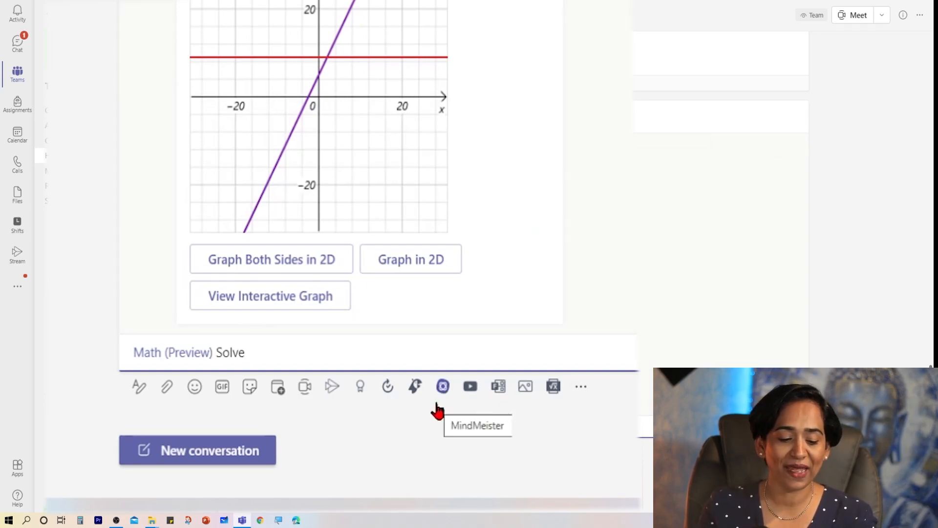
{"action": "type", "text": "x^{2}+5x+6=0"}
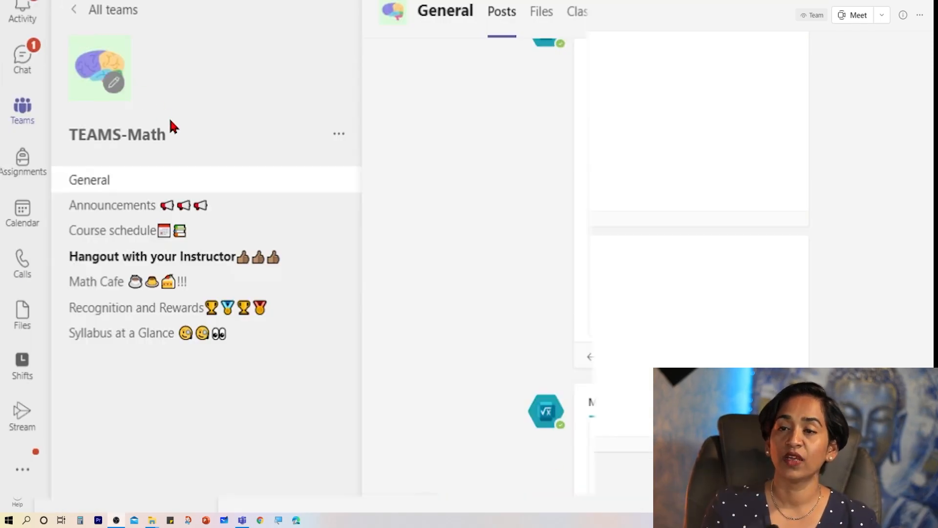
{"action": "mouse_move", "coordinate": [339, 133]}
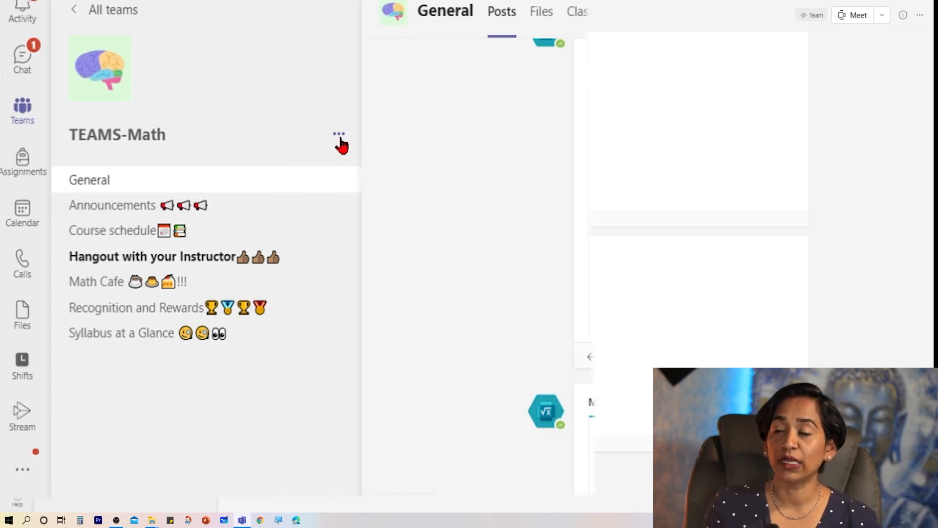
- Go to the TEAMS-Math team's management page and show its installed apps
{"action": "left_click", "coordinate": [339, 134]}
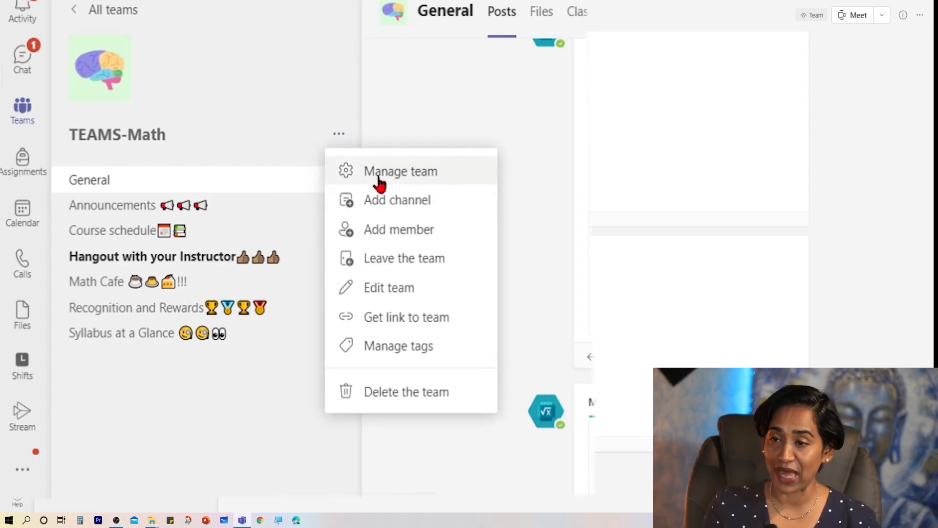
{"action": "left_click", "coordinate": [401, 171]}
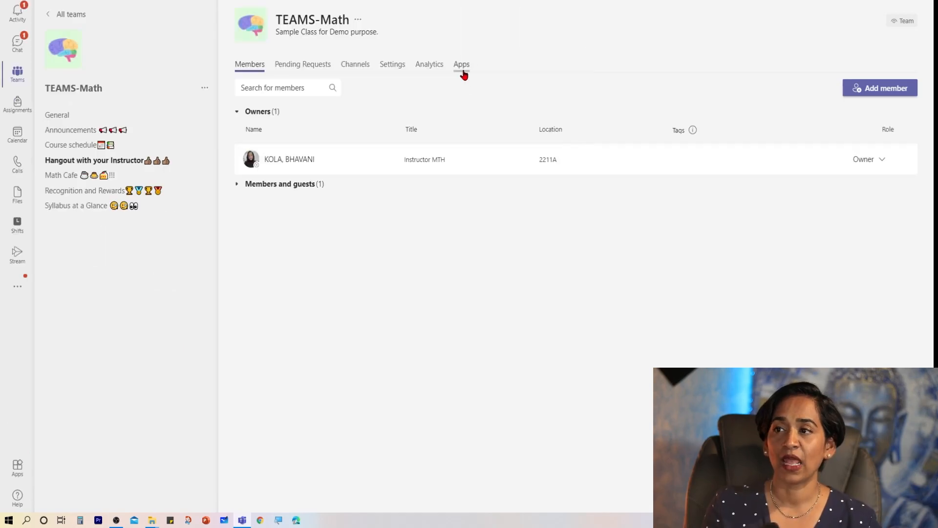
{"action": "left_click", "coordinate": [462, 65]}
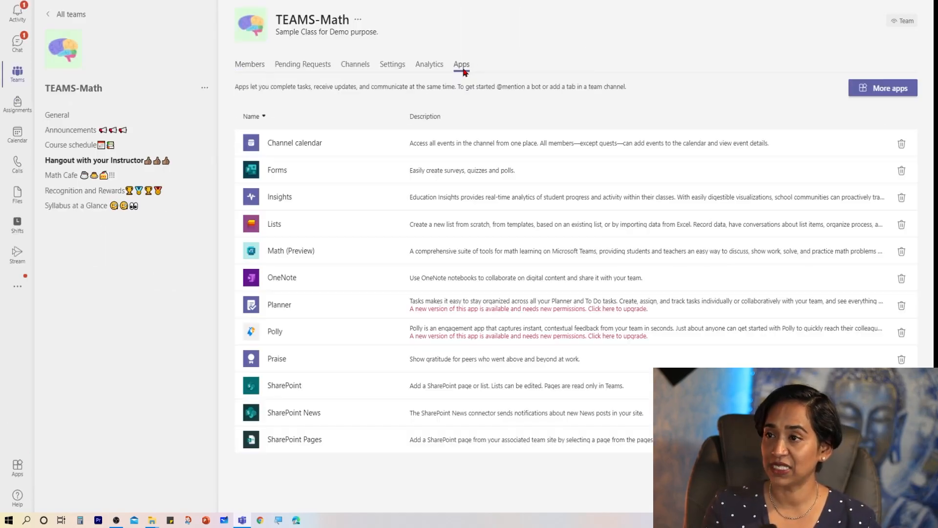
{"action": "mouse_move", "coordinate": [638, 276]}
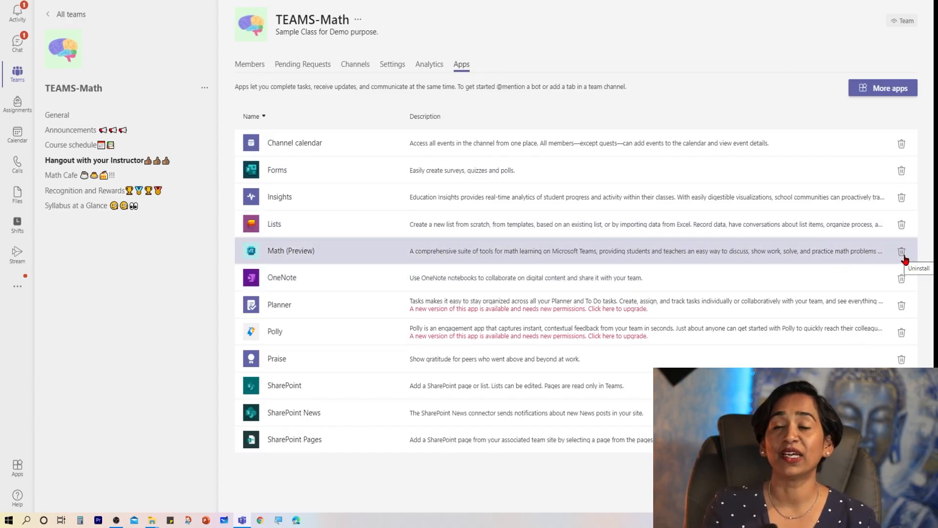
- Uninstall Math (Preview) from the team and confirm the removal
{"action": "left_click", "coordinate": [902, 252]}
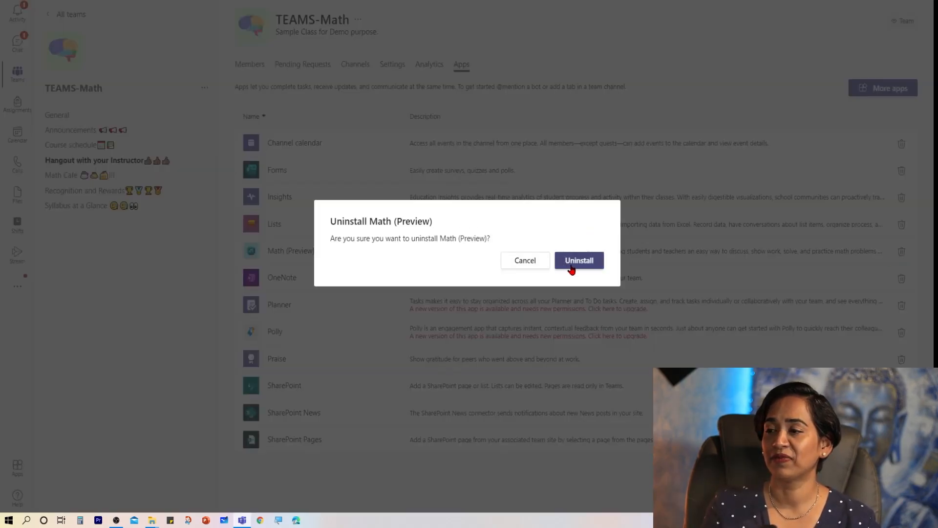
{"action": "left_click", "coordinate": [579, 260]}
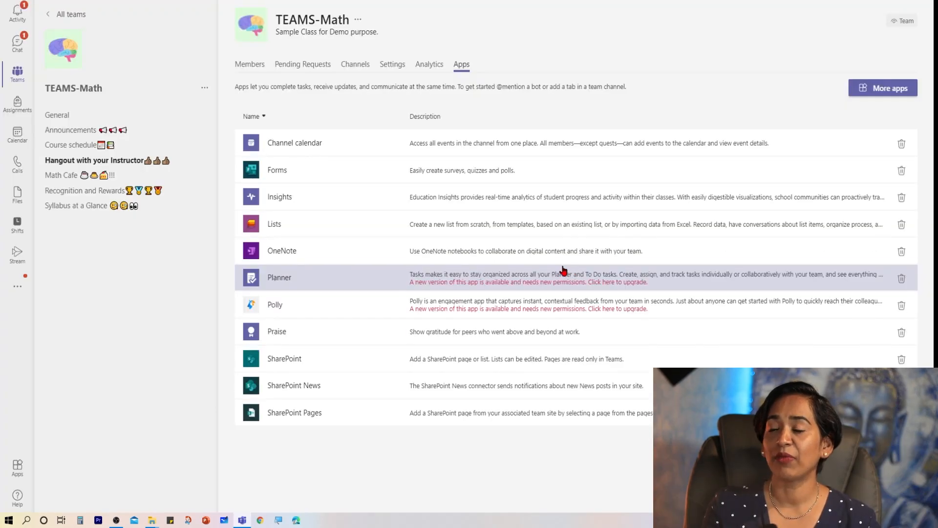
{"action": "mouse_move", "coordinate": [114, 347]}
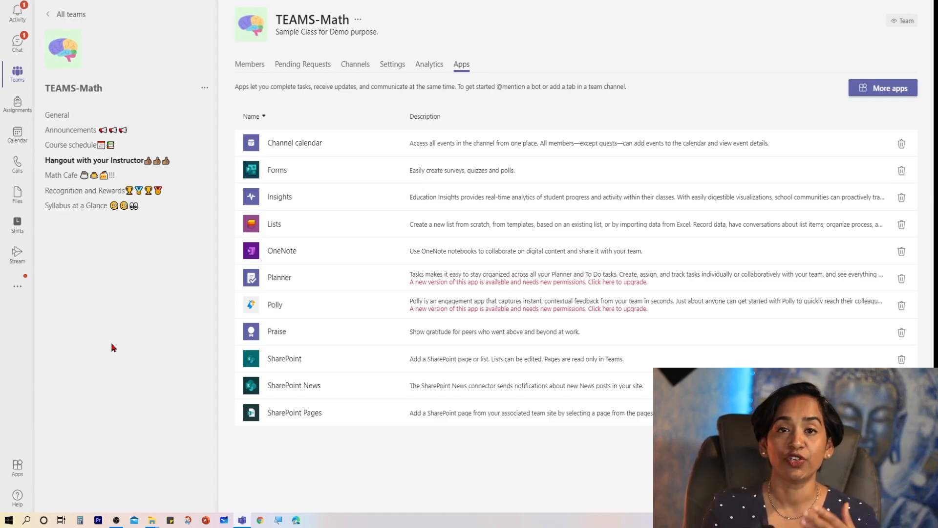
{"action": "mouse_move", "coordinate": [107, 163]}
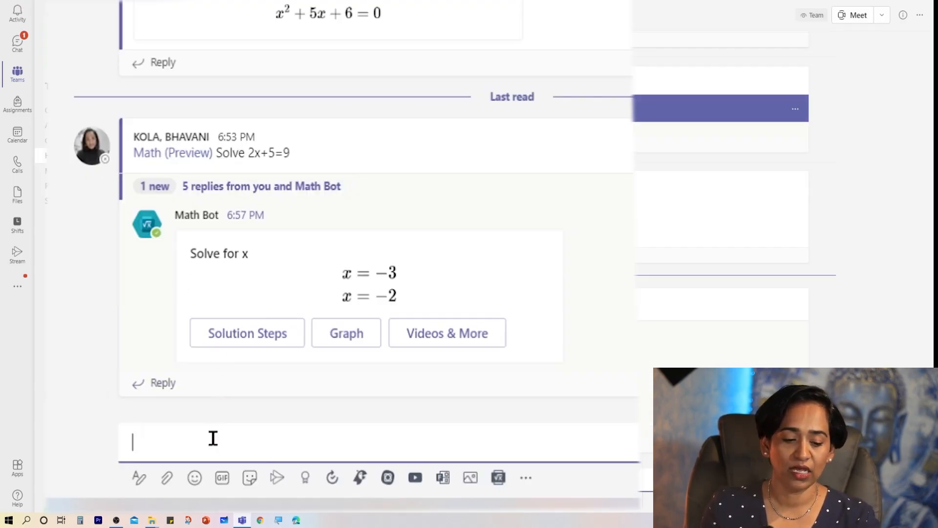
- Mention Math (Preview) in the Hangout thread reply showing x = −3 and x = −2
{"action": "type", "text": "@"}
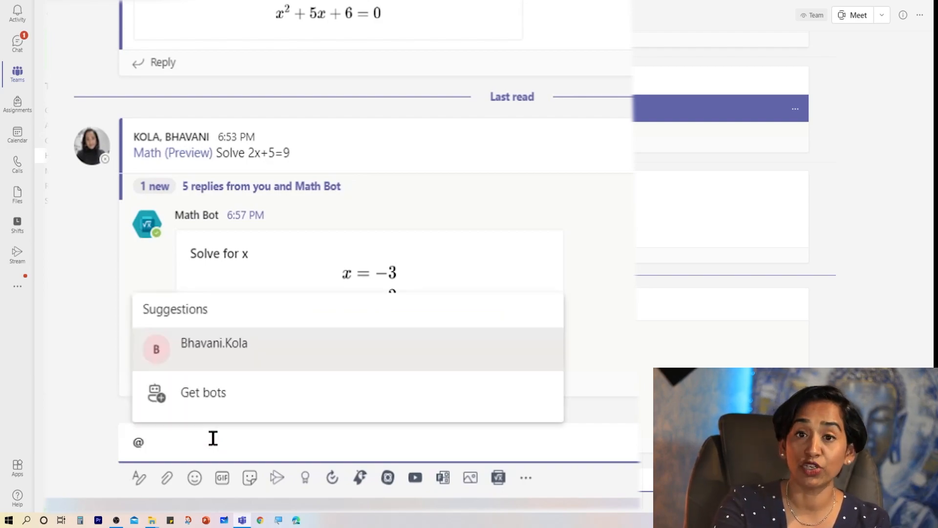
{"action": "type", "text": "math"}
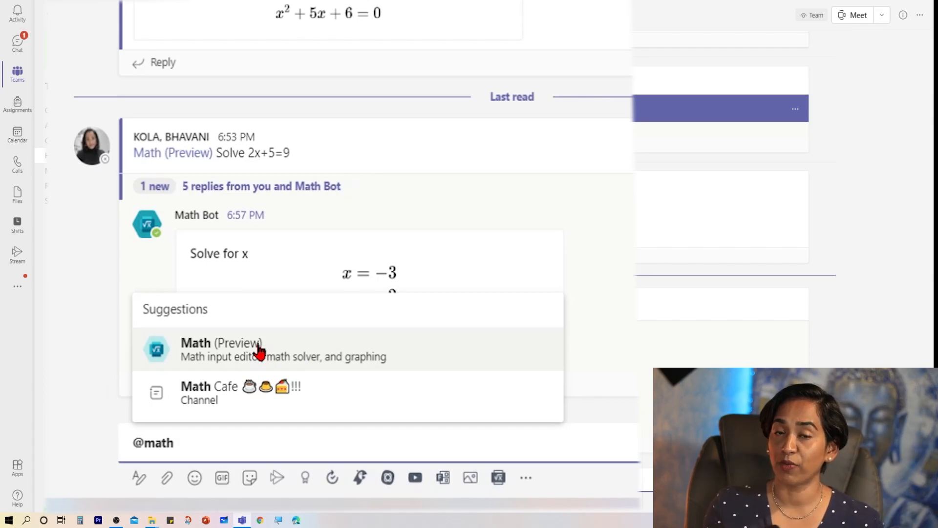
{"action": "left_click", "coordinate": [222, 349]}
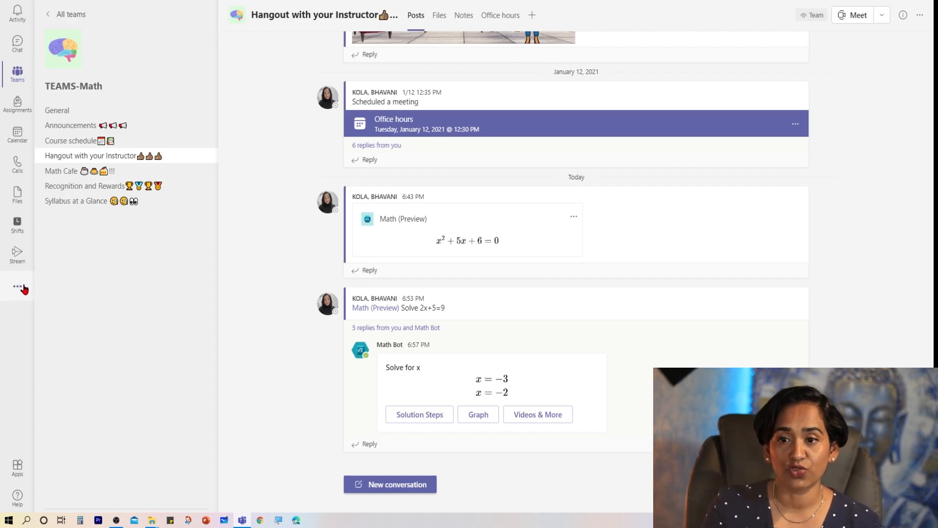
- Show the recently used apps list, including Math (Preview), from the left app bar
{"action": "left_click", "coordinate": [18, 287]}
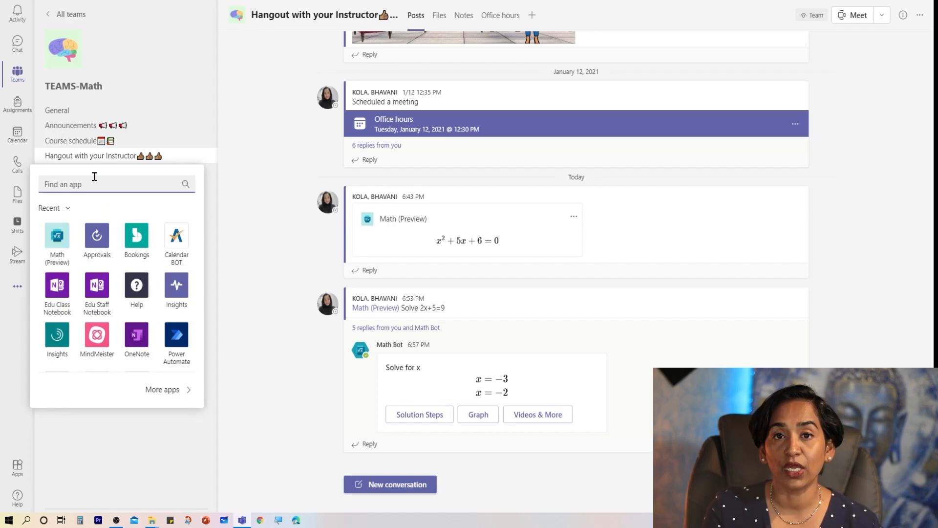